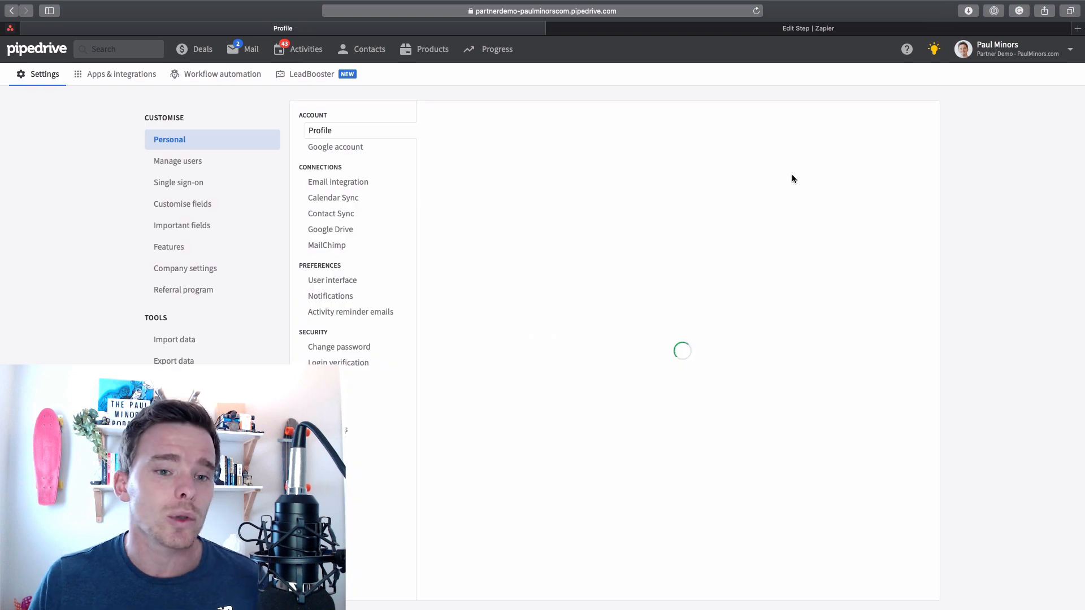
Review the Email integration settings: synced mailbox, label syncing, archiving and tracking options.
{"action": "left_click", "coordinate": [338, 181]}
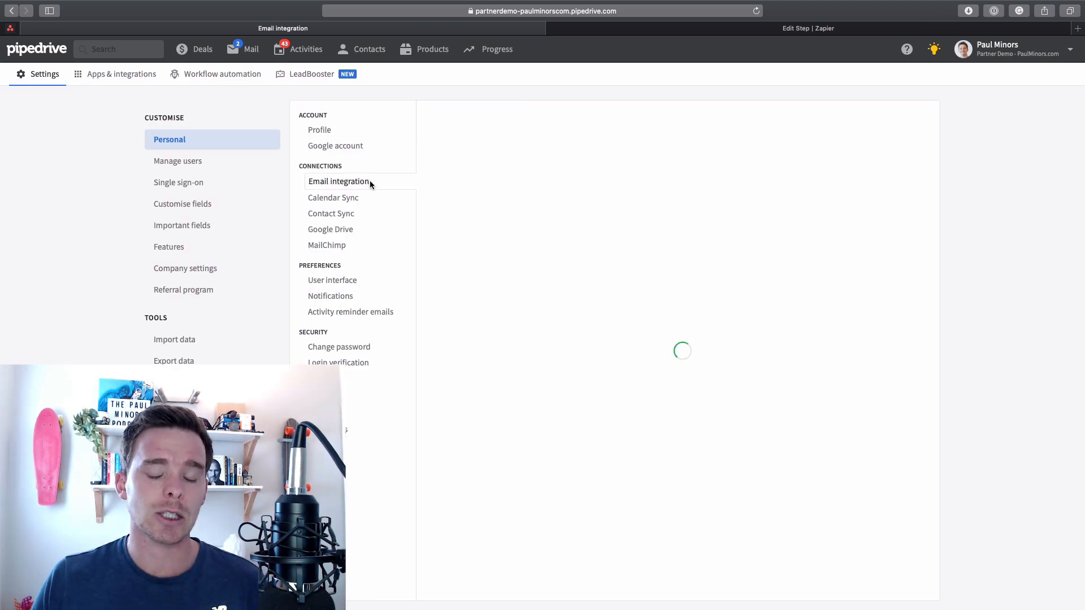
{"action": "left_click", "coordinate": [338, 181]}
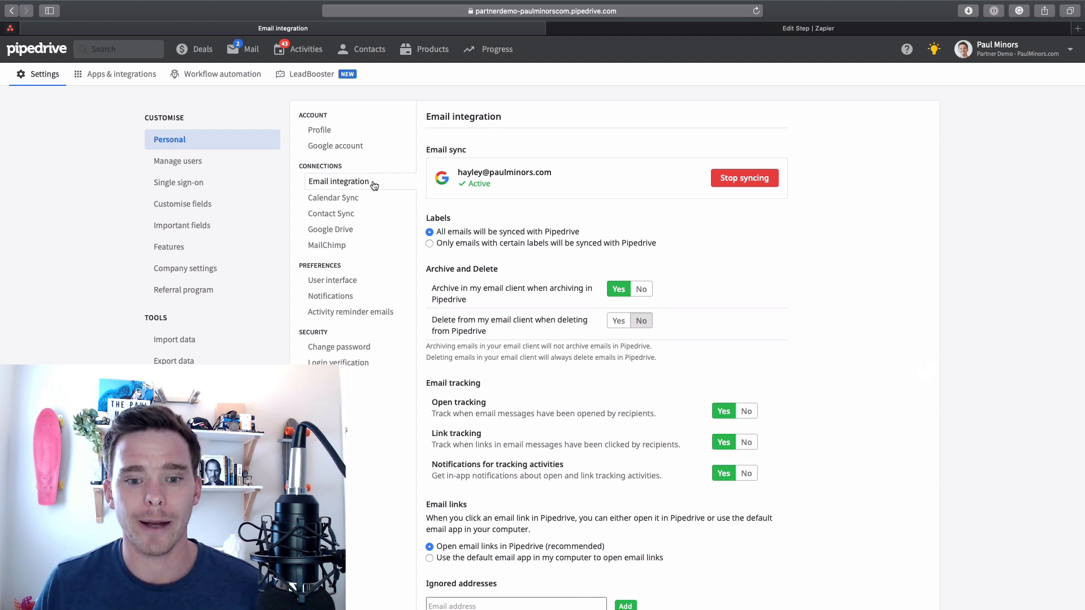
{"action": "mouse_move", "coordinate": [561, 244]}
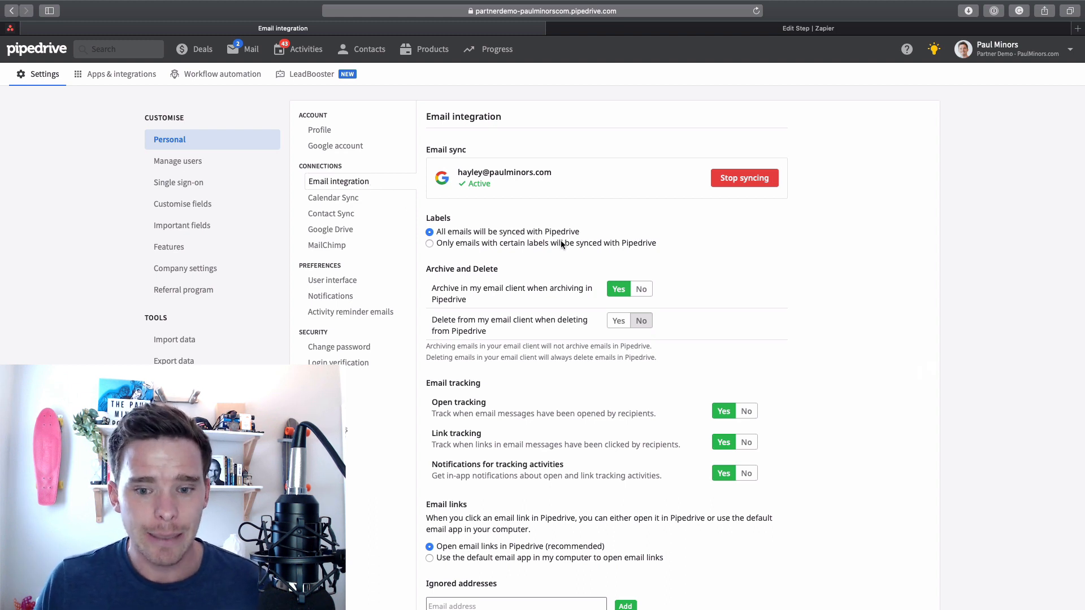
{"action": "scroll", "scroll_direction": "down", "scroll_amount": 3}
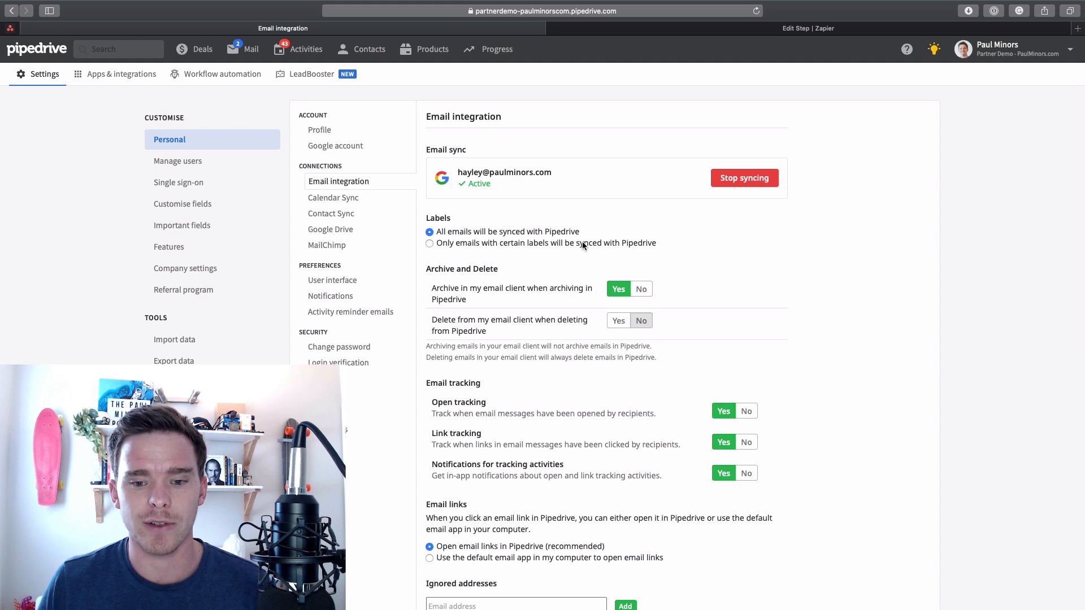
{"action": "scroll", "scroll_direction": "down", "scroll_amount": 3}
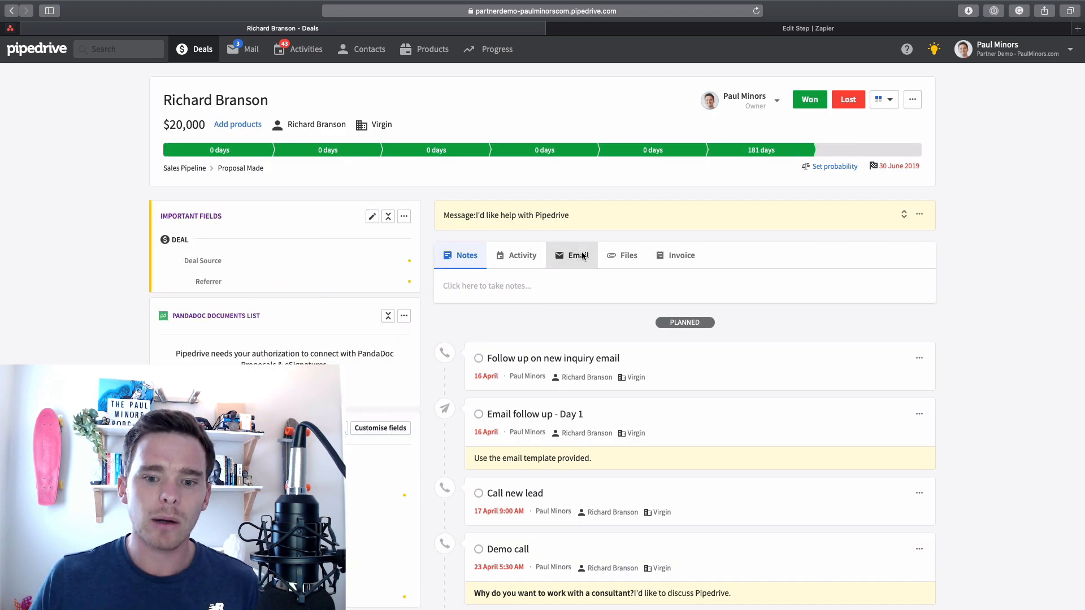
Start a blank email on the Richard Branson deal with Cc and Bcc fields shown.
{"action": "left_click", "coordinate": [572, 255]}
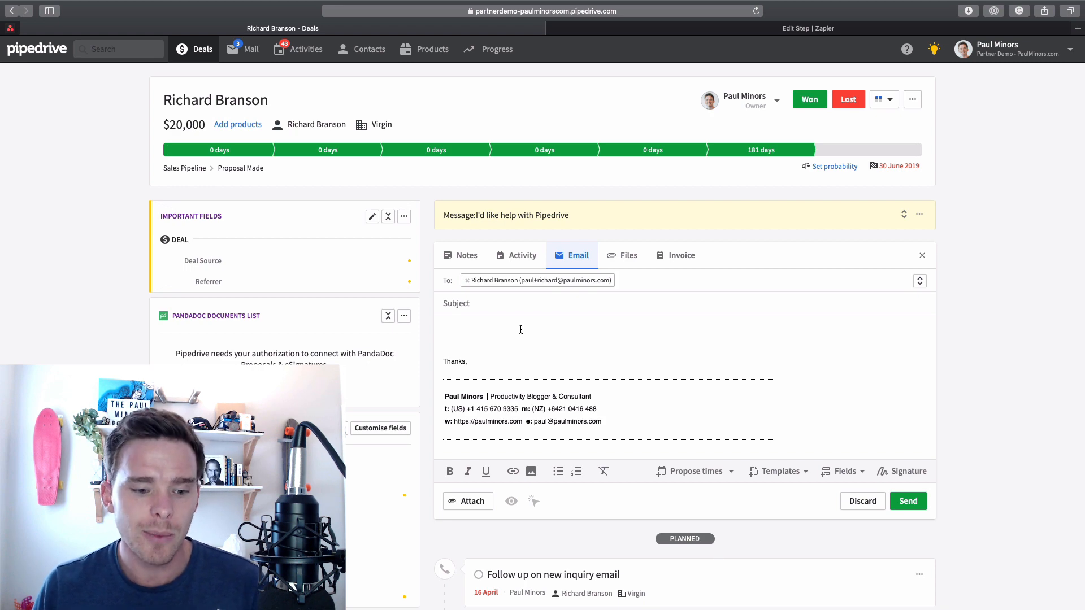
{"action": "scroll", "scroll_direction": "down", "scroll_amount": 3}
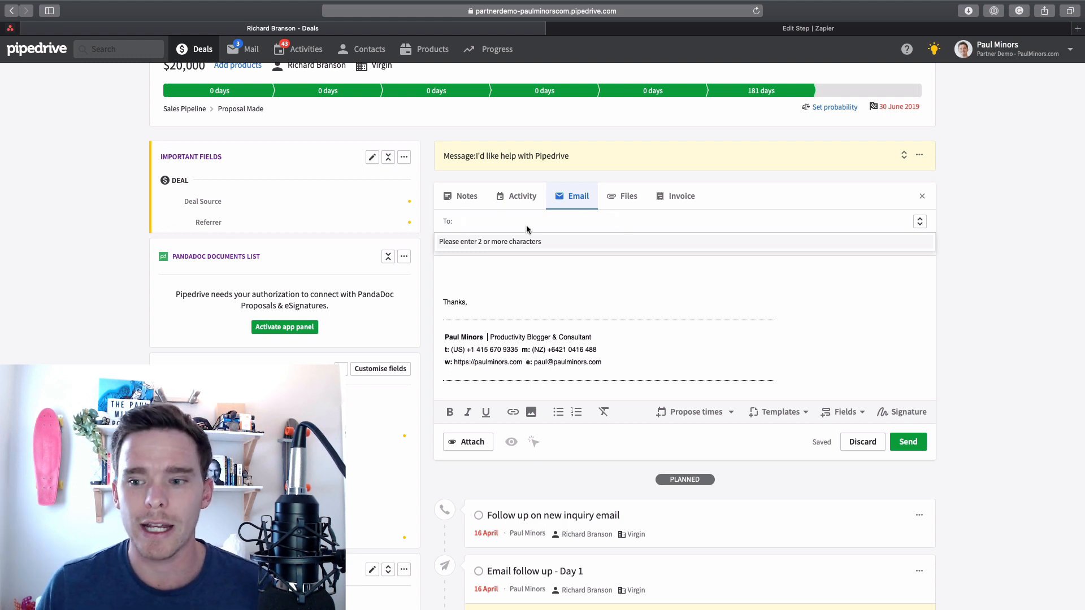
{"action": "left_click", "coordinate": [920, 221]}
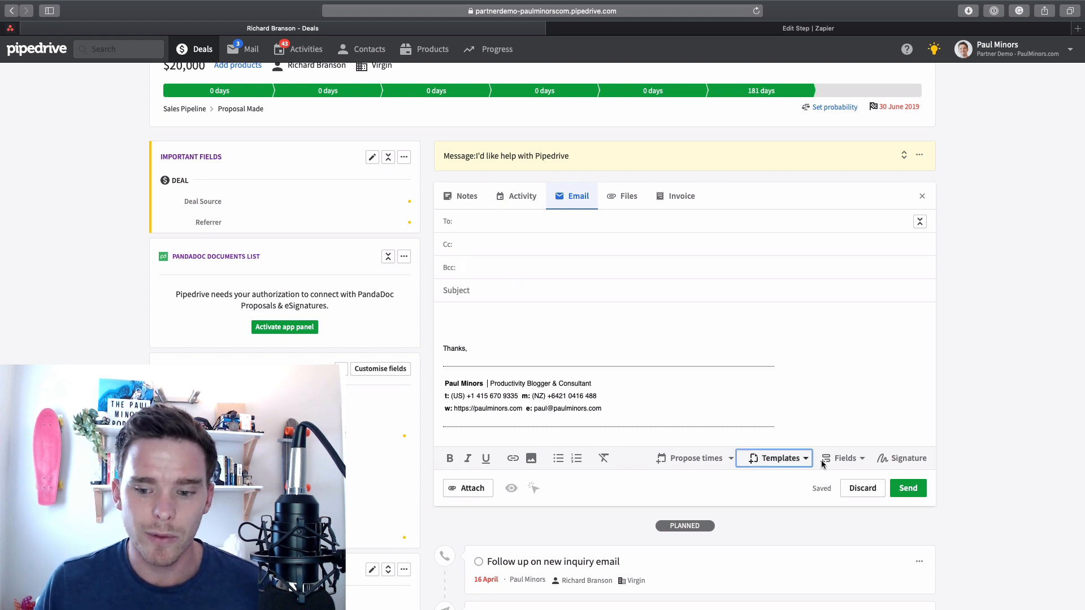
{"action": "left_click", "coordinate": [773, 458]}
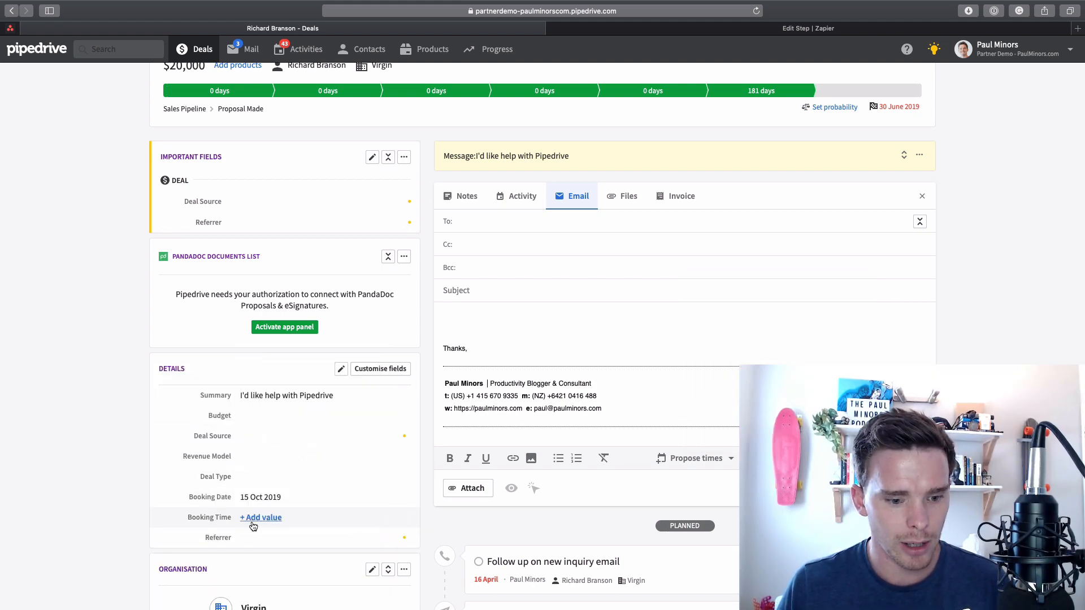
Set Booking Time to 08:30 AM and fill the email to Richard from the Booking Confirmation template.
{"action": "left_click", "coordinate": [261, 517]}
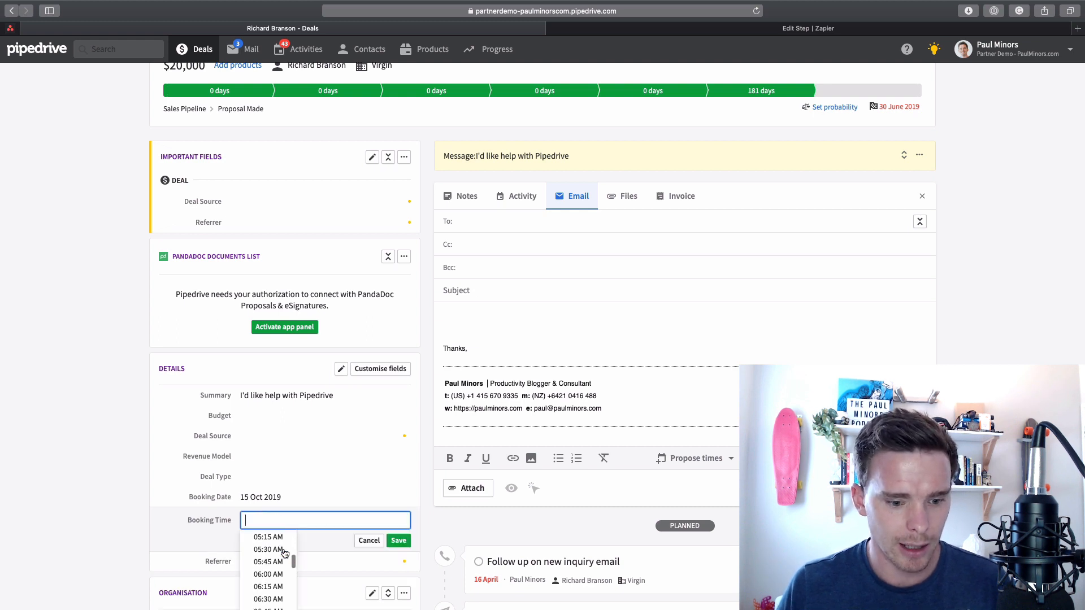
{"action": "type", "text": "08:30 AM"}
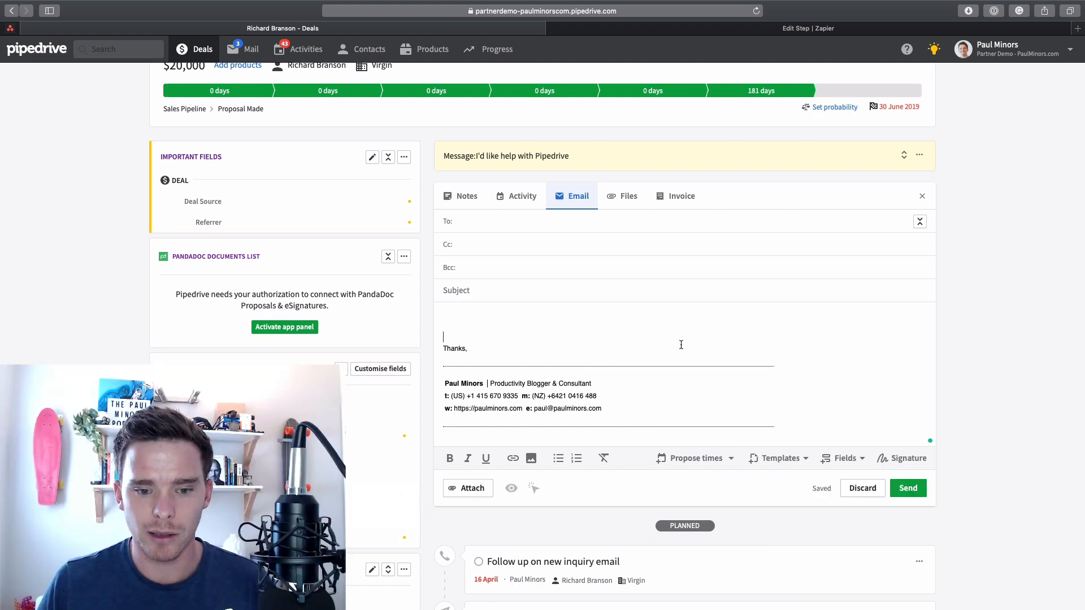
{"action": "left_click", "coordinate": [778, 458]}
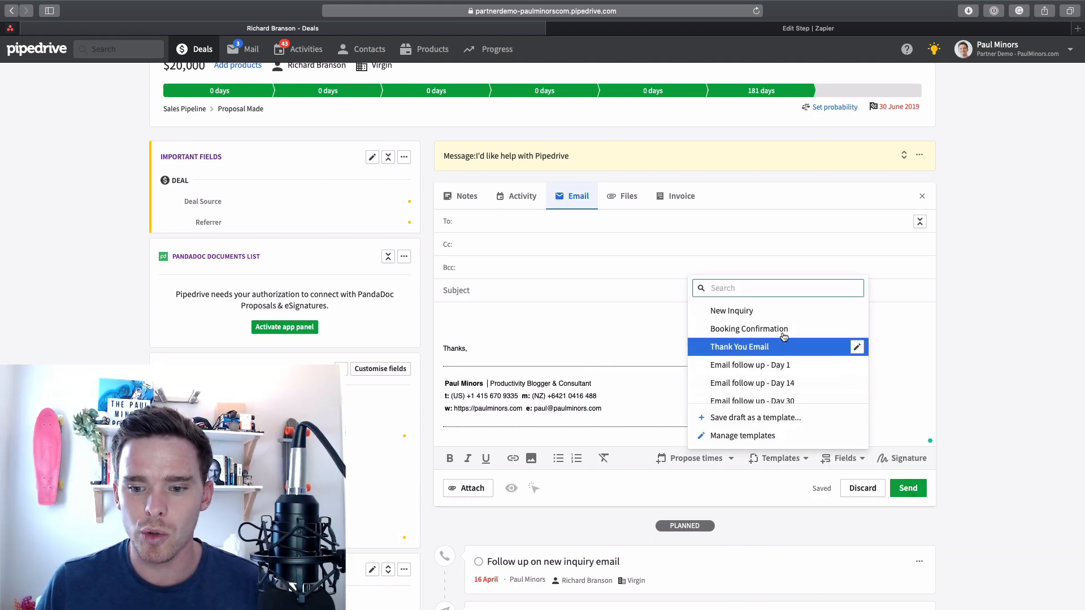
{"action": "left_click", "coordinate": [749, 329]}
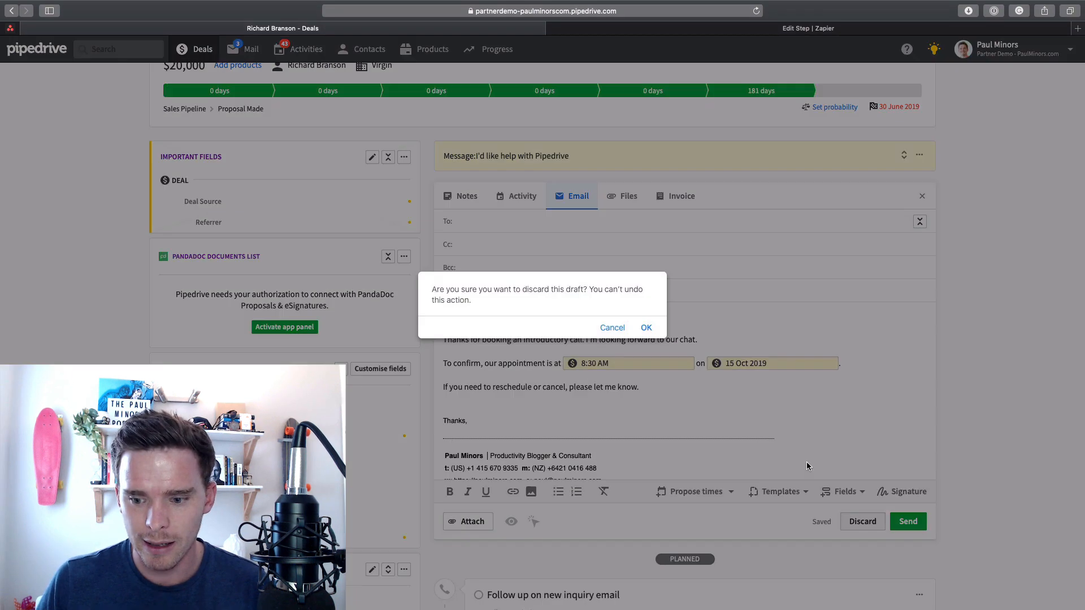
{"action": "left_click", "coordinate": [645, 328]}
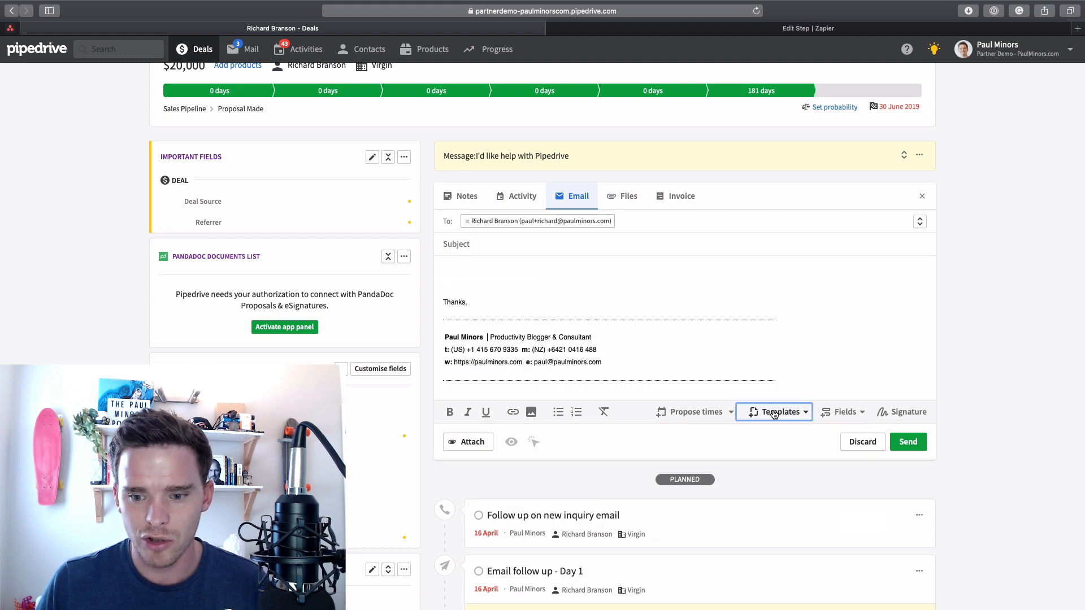
{"action": "mouse_move", "coordinate": [726, 307]}
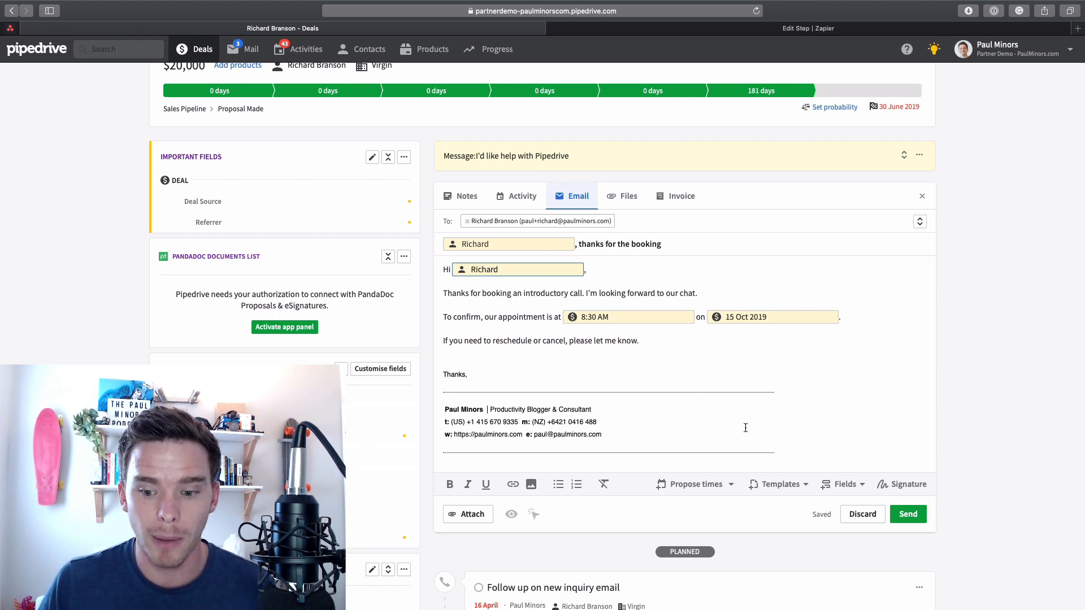
{"action": "left_click", "coordinate": [777, 484]}
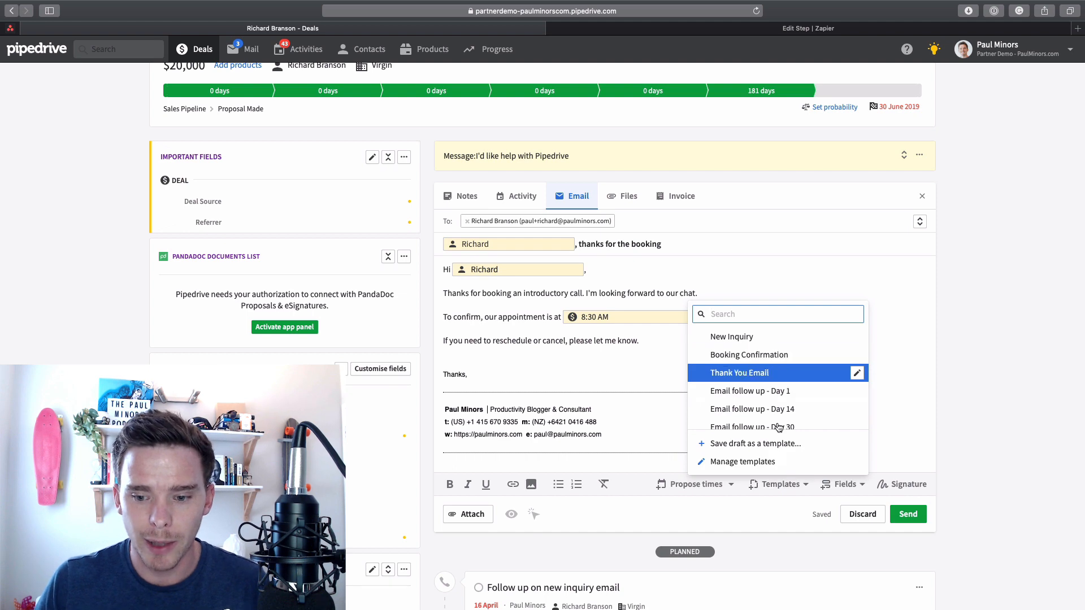
{"action": "left_click", "coordinate": [739, 461]}
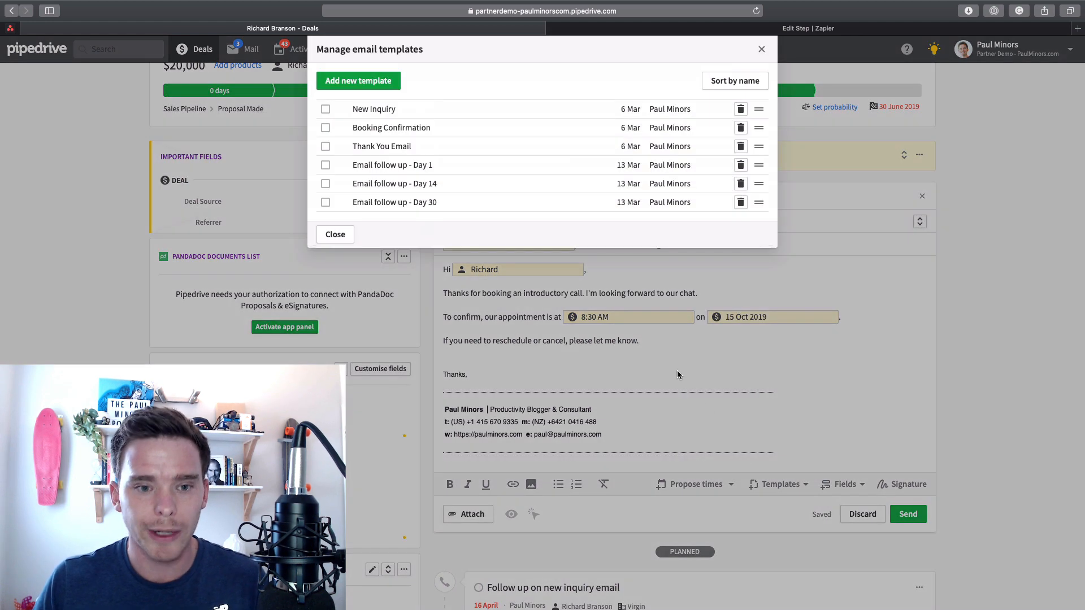
{"action": "left_click", "coordinate": [359, 80]}
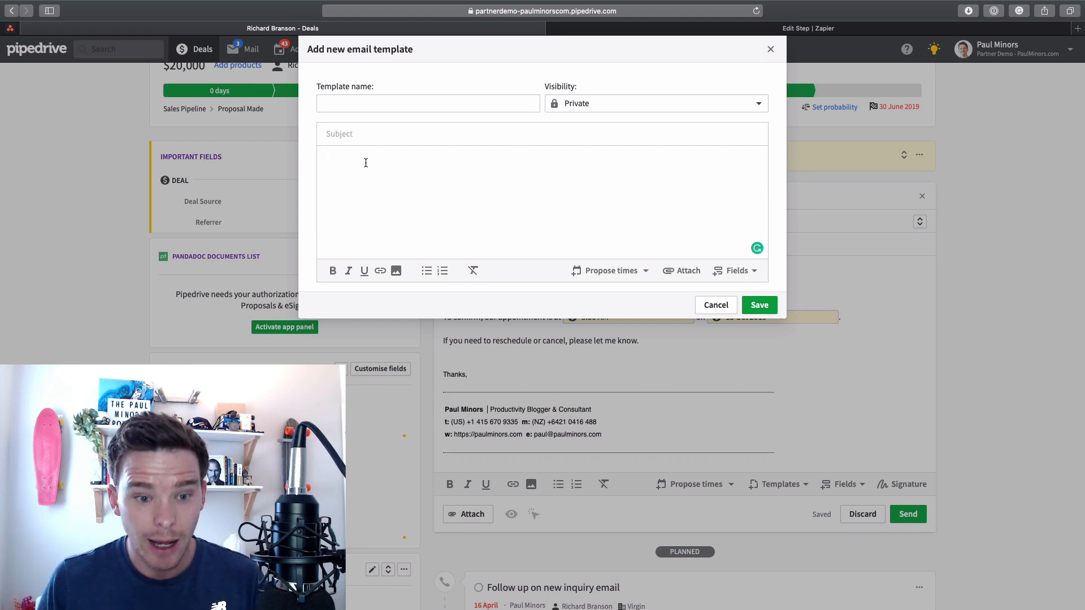
{"action": "type", "text": "Hi"}
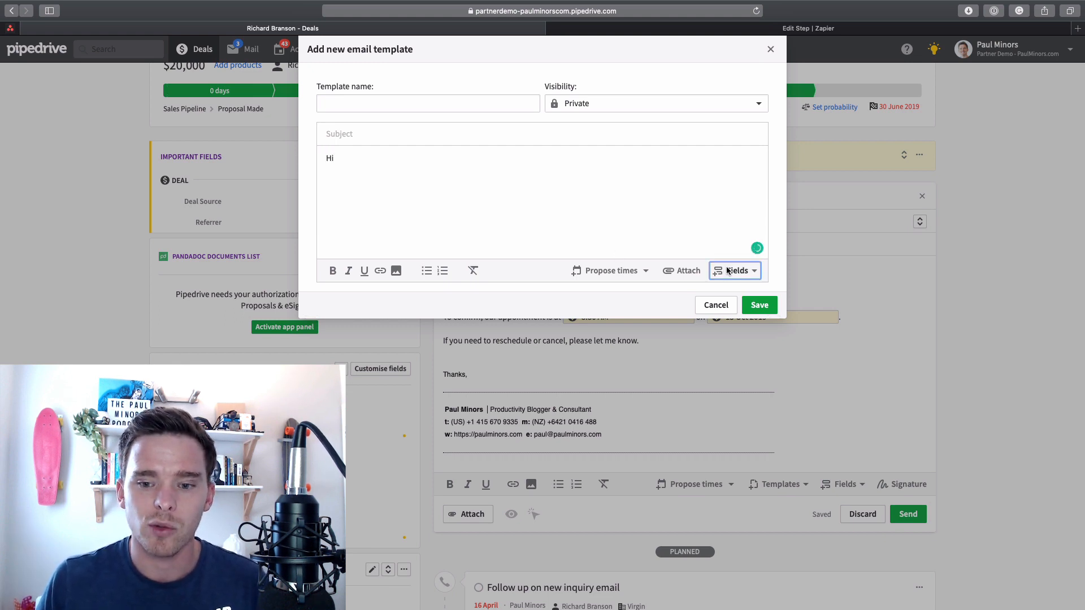
{"action": "left_click", "coordinate": [734, 271]}
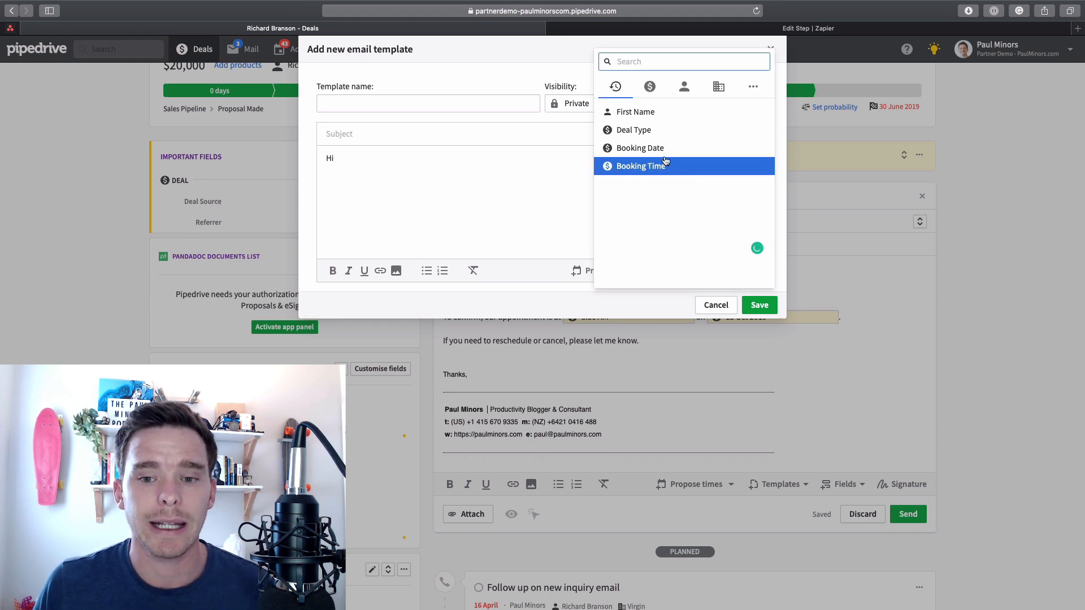
{"action": "left_click", "coordinate": [684, 86]}
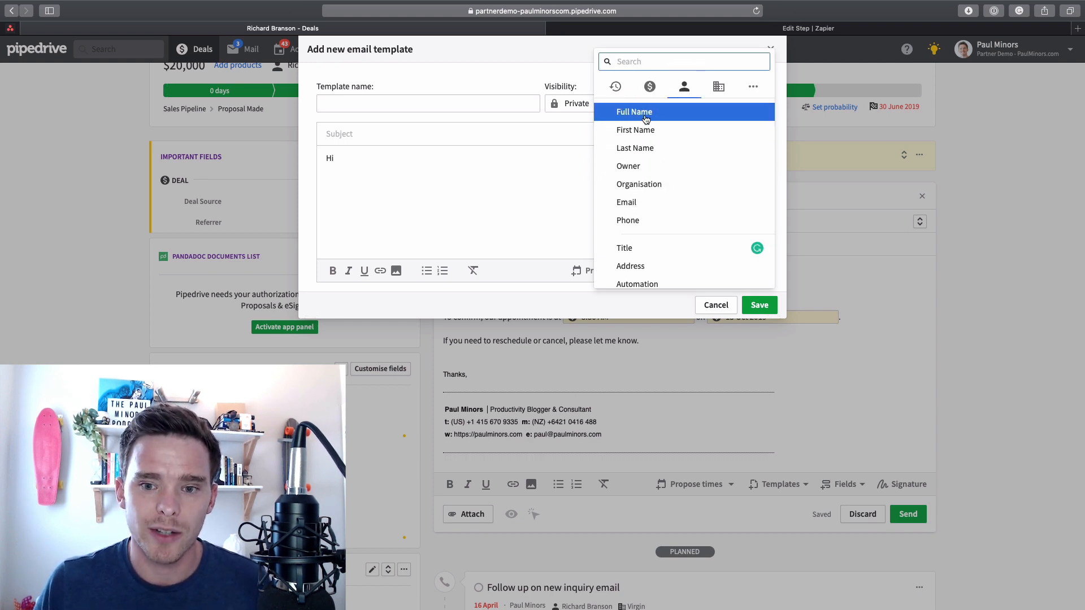
{"action": "left_click", "coordinate": [634, 130]}
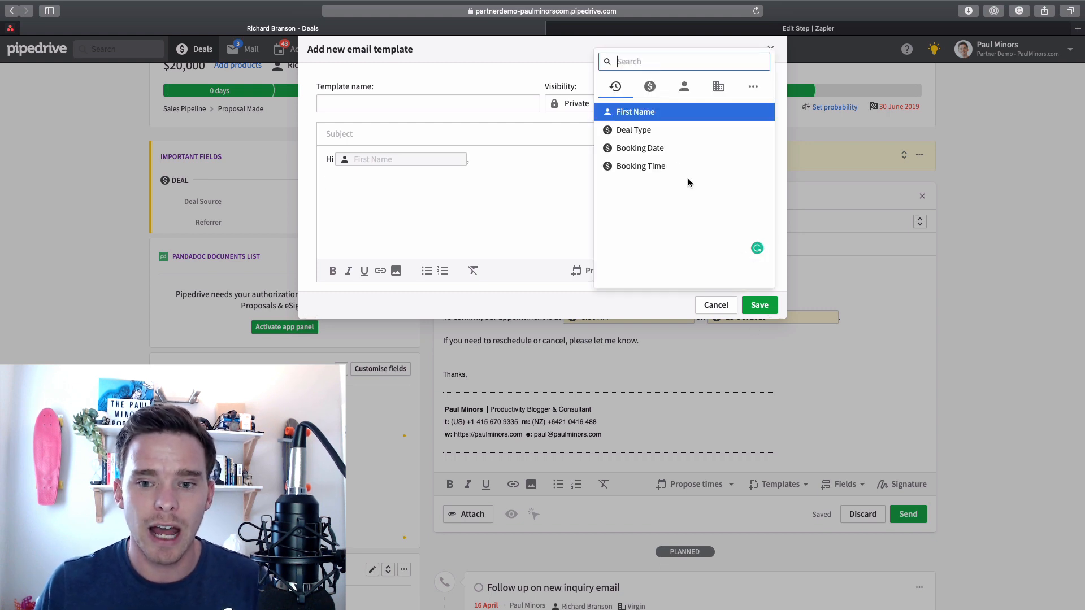
{"action": "left_click", "coordinate": [649, 86]}
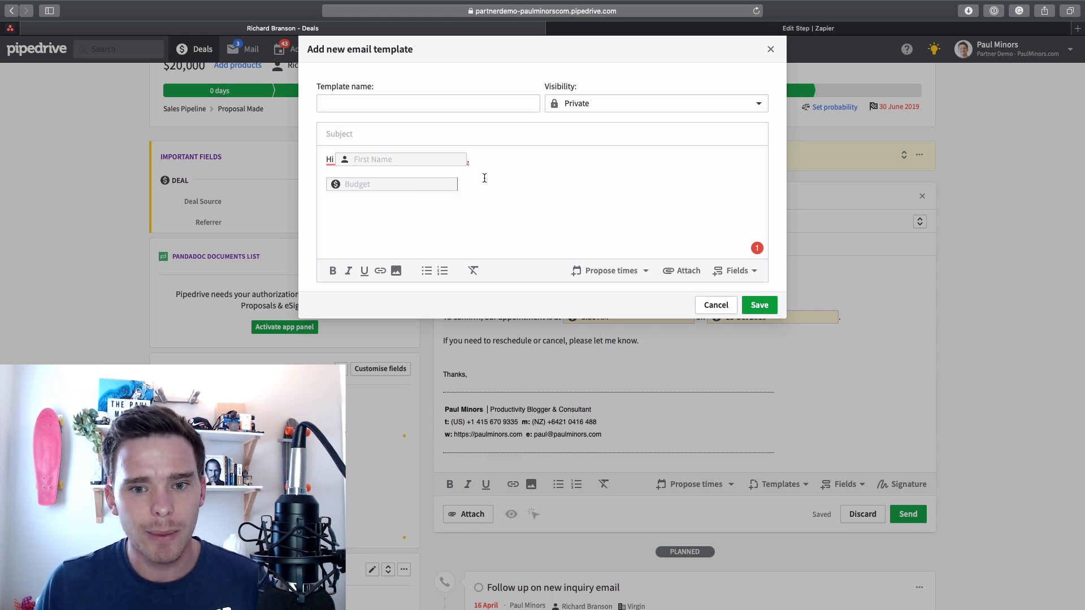
{"action": "left_click", "coordinate": [655, 103]}
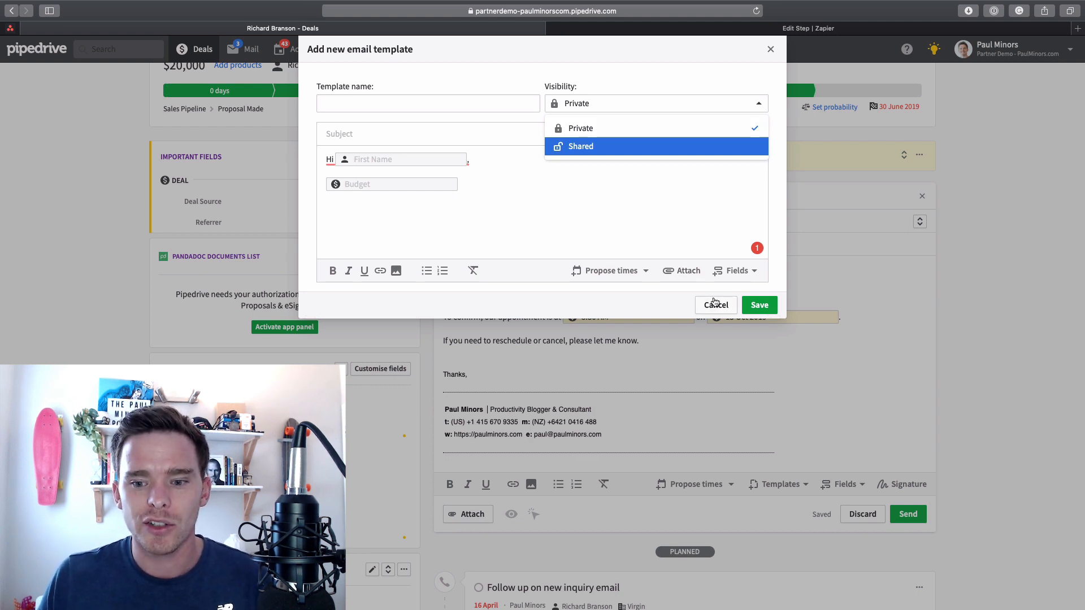
{"action": "left_click", "coordinate": [716, 304]}
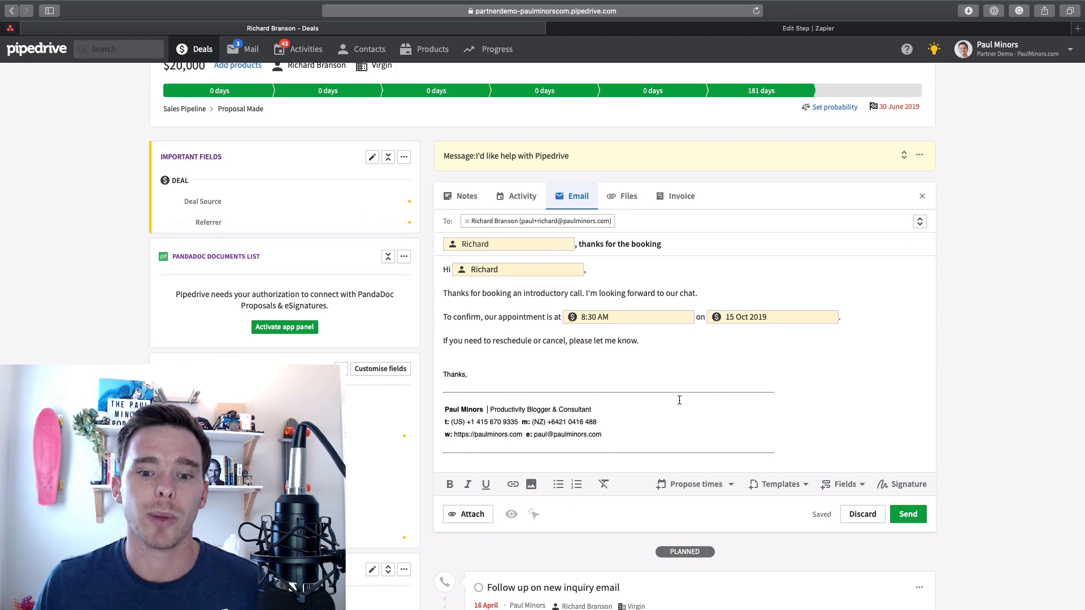
{"action": "left_click", "coordinate": [862, 515]}
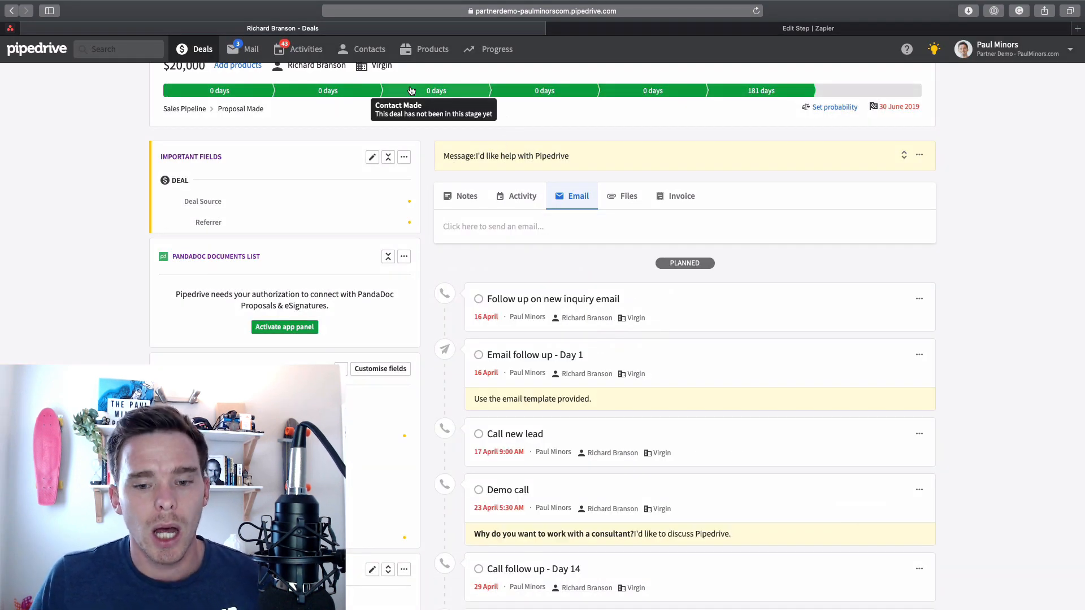
{"action": "mouse_move", "coordinate": [549, 259]}
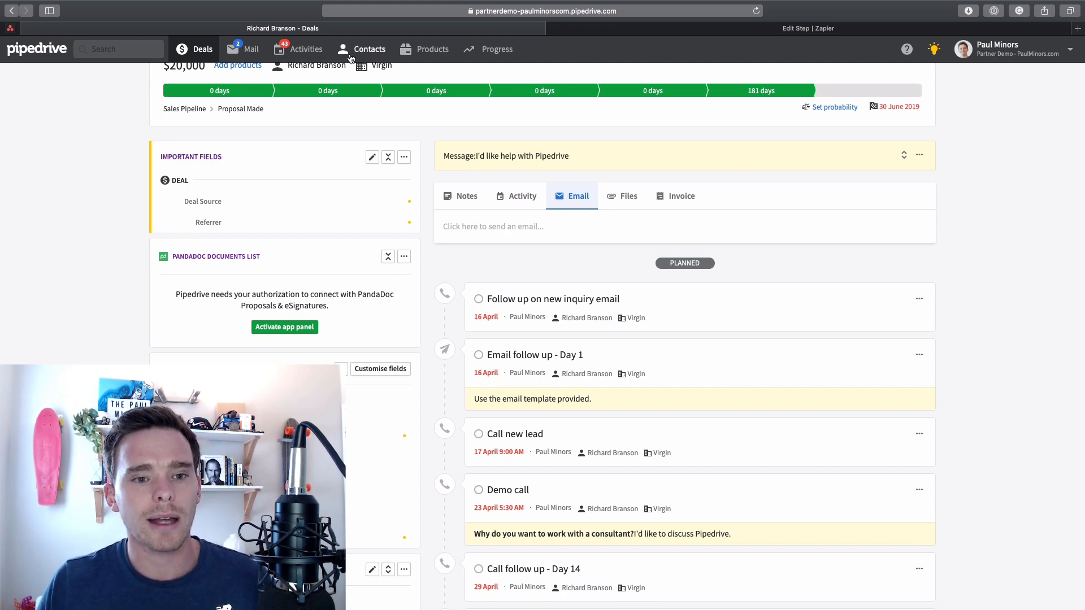
In the People list, select Tim Cook, Paul Minors and Richard Branson.
{"action": "left_click", "coordinate": [369, 48]}
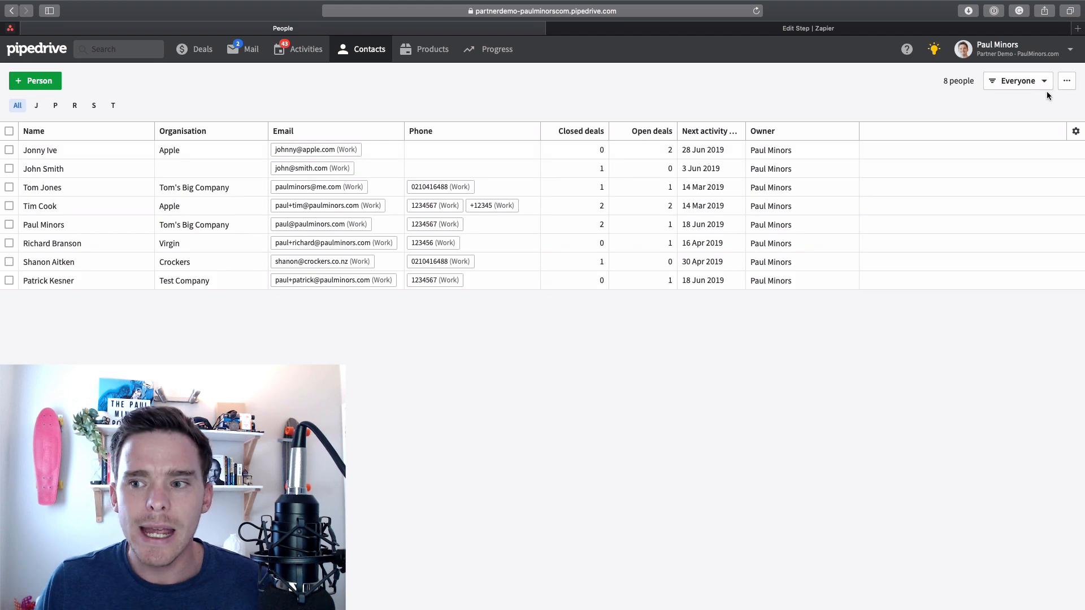
{"action": "left_click", "coordinate": [1017, 82]}
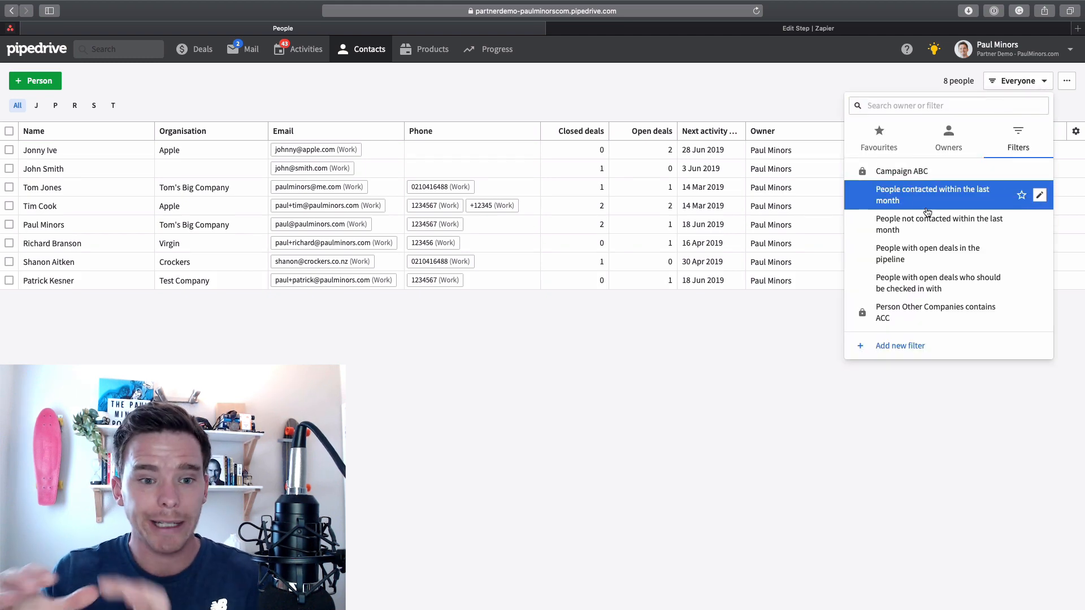
{"action": "left_click", "coordinate": [465, 234]}
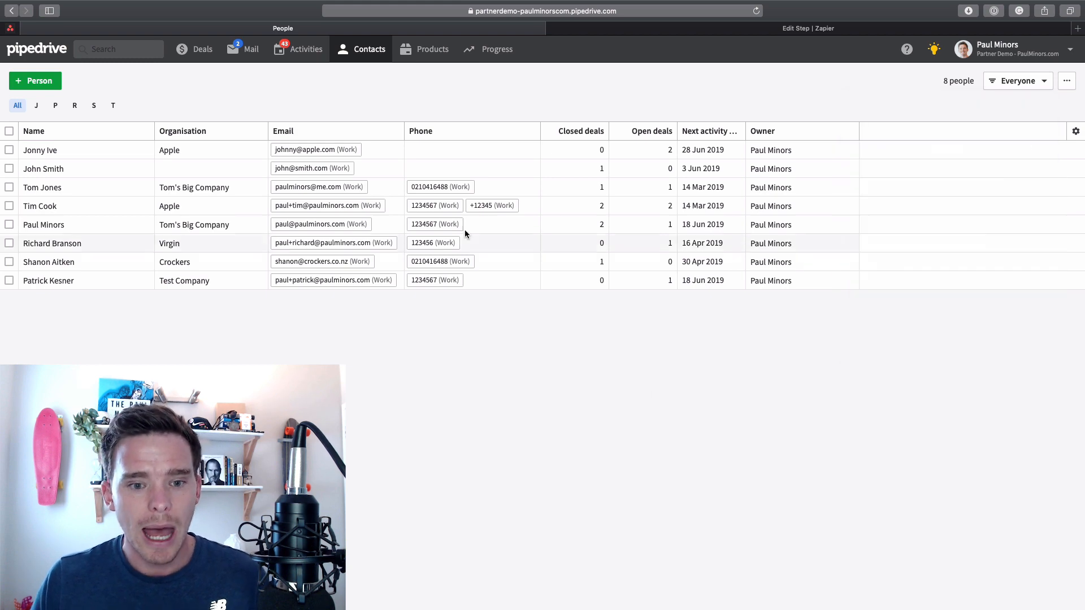
{"action": "left_click", "coordinate": [9, 224]}
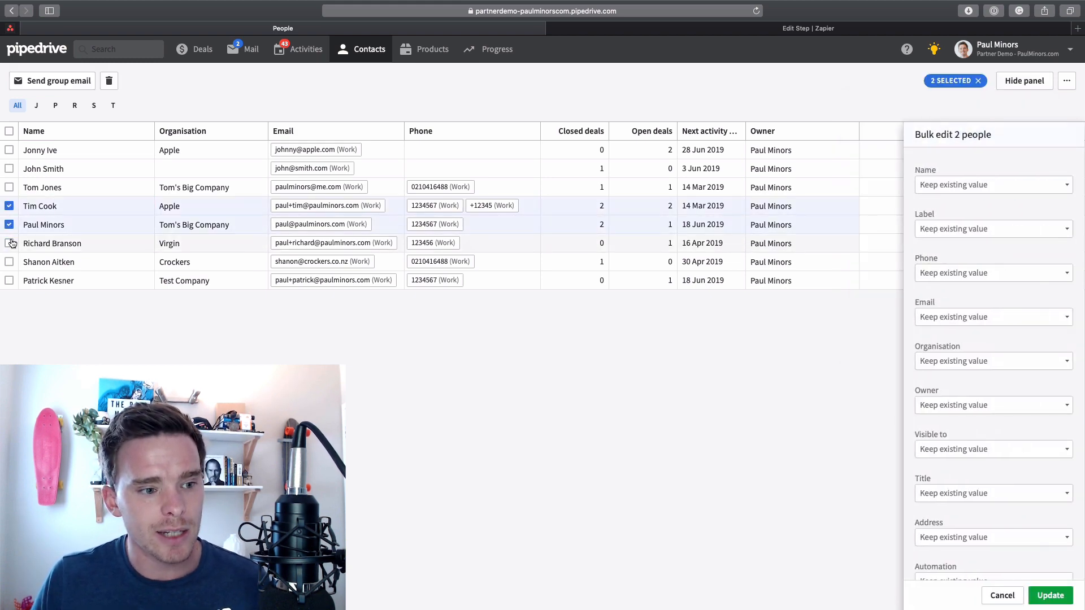
{"action": "left_click", "coordinate": [9, 243]}
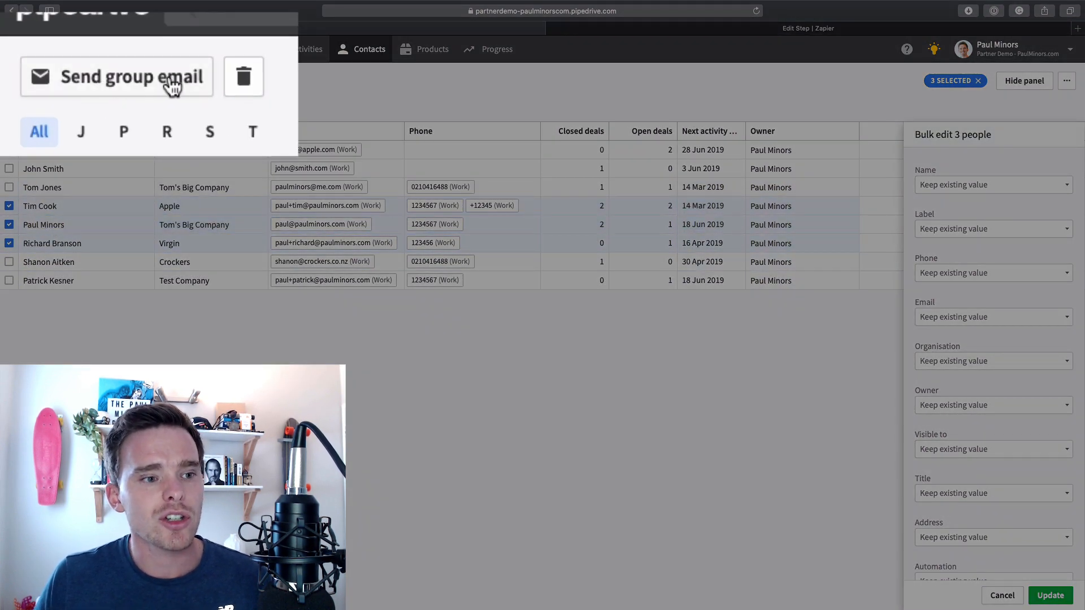
Preview a group email from the New Inquiry template, then cancel it unsent.
{"action": "left_click", "coordinate": [118, 76]}
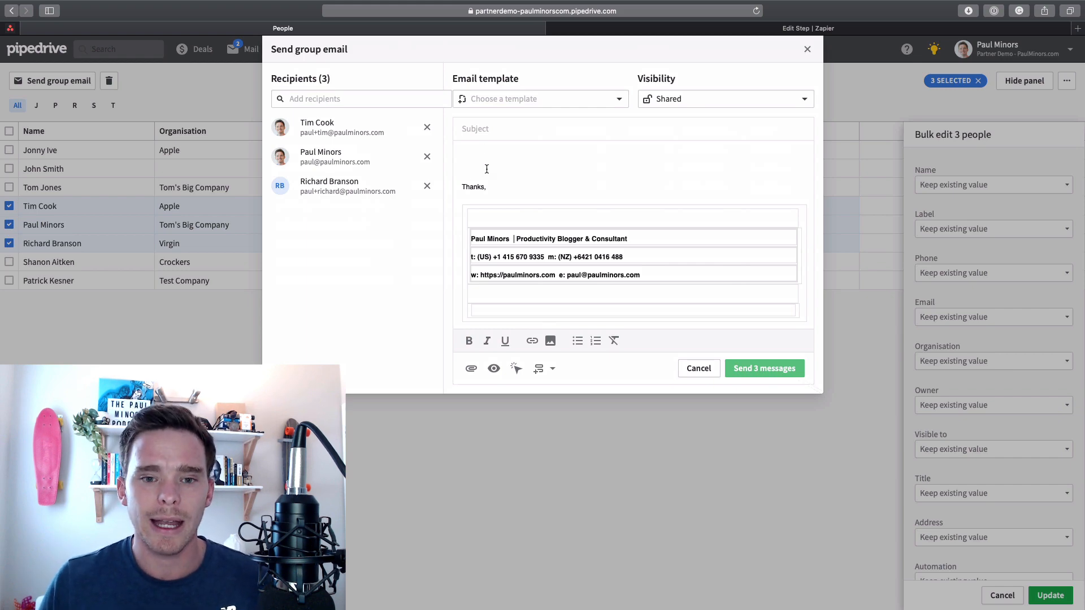
{"action": "left_click", "coordinate": [540, 99]}
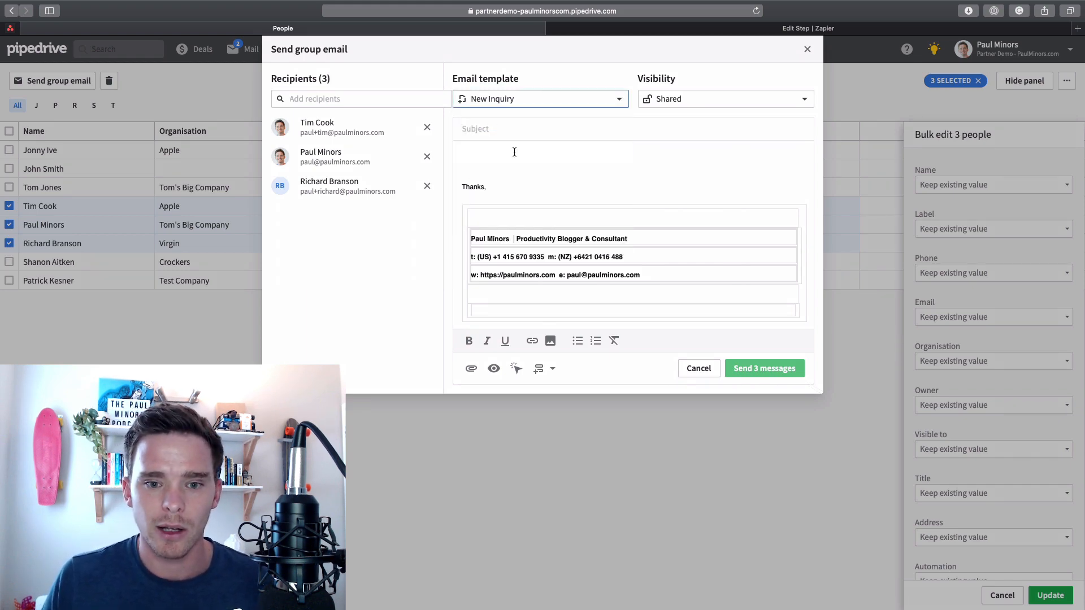
{"action": "left_click", "coordinate": [539, 98]}
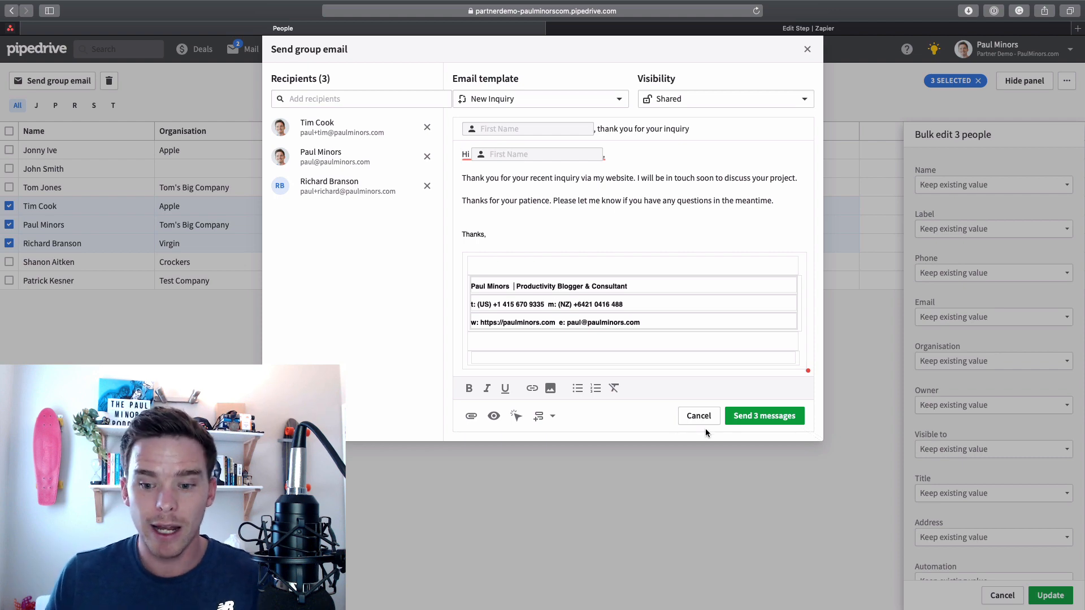
{"action": "left_click", "coordinate": [698, 414]}
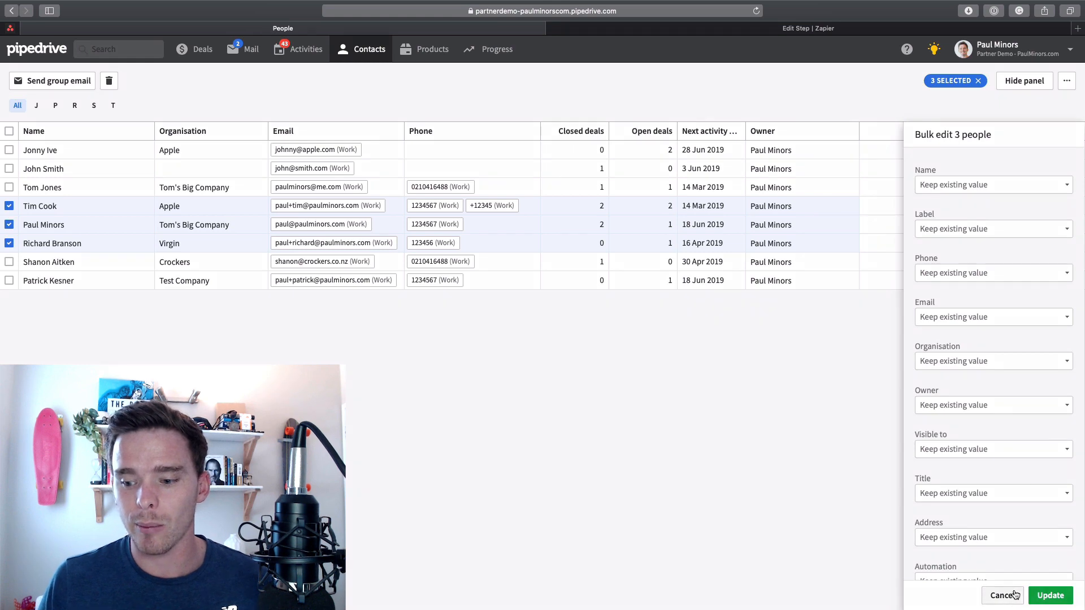
View the New Deal » Send email workflow and its Lead In stage condition, leaving it unchanged.
{"action": "left_click", "coordinate": [1002, 596]}
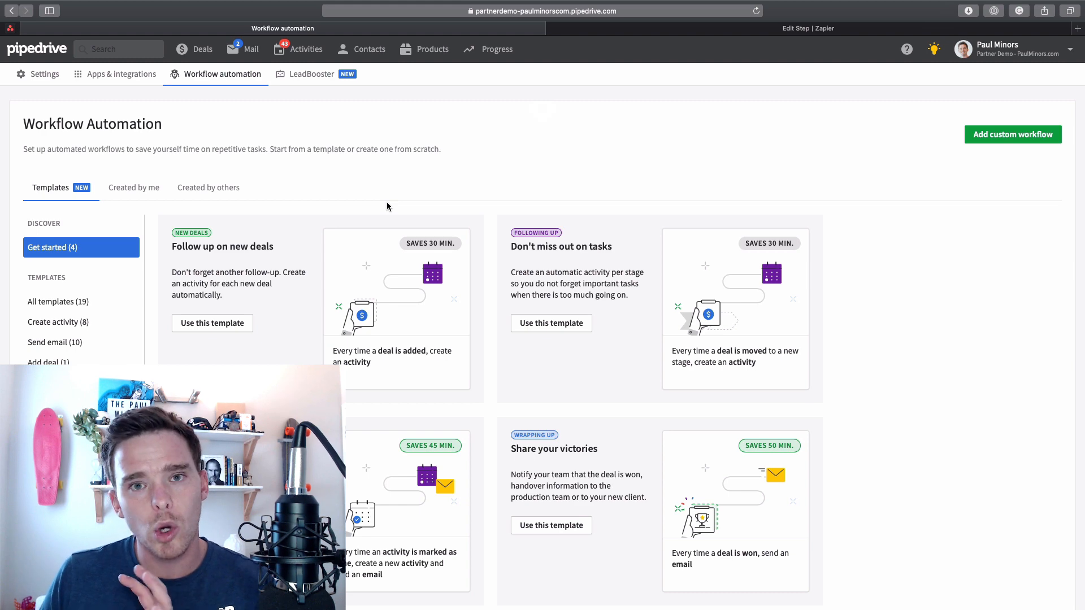
{"action": "left_click", "coordinate": [133, 187]}
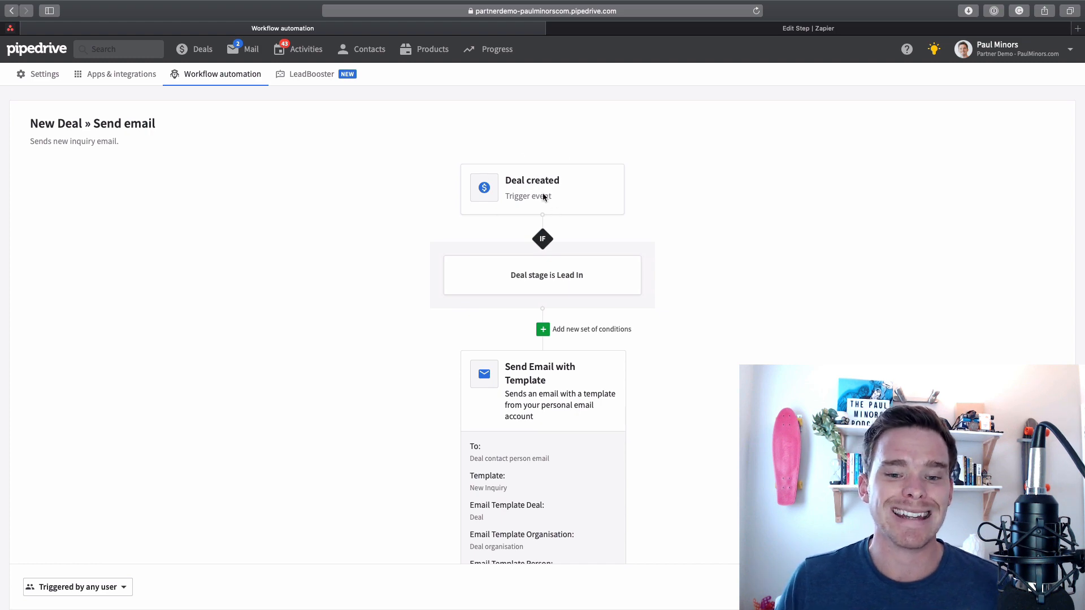
{"action": "mouse_move", "coordinate": [532, 176]}
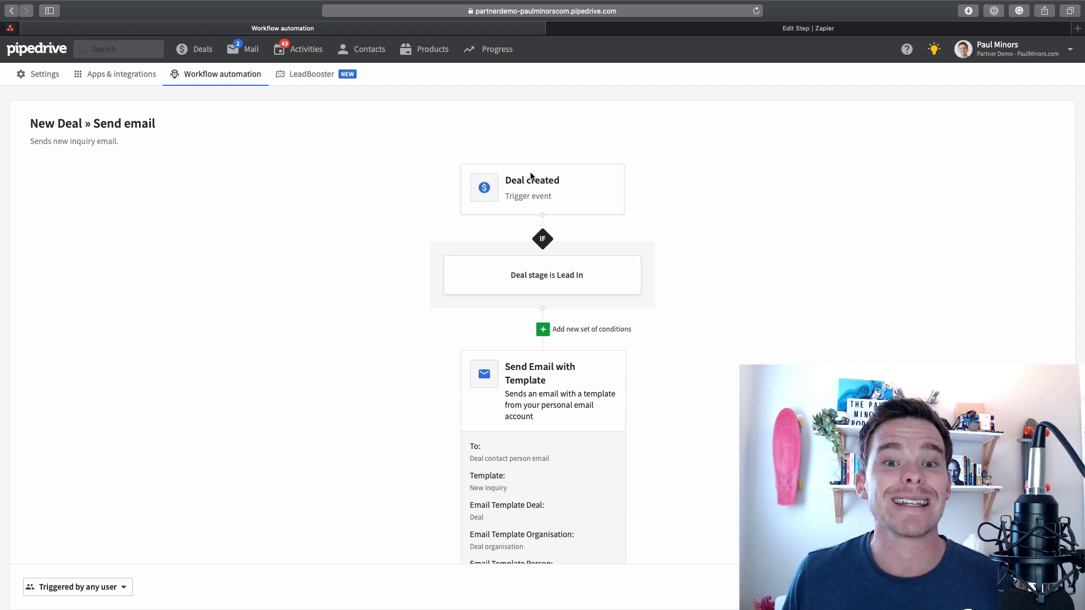
{"action": "mouse_move", "coordinate": [541, 274]}
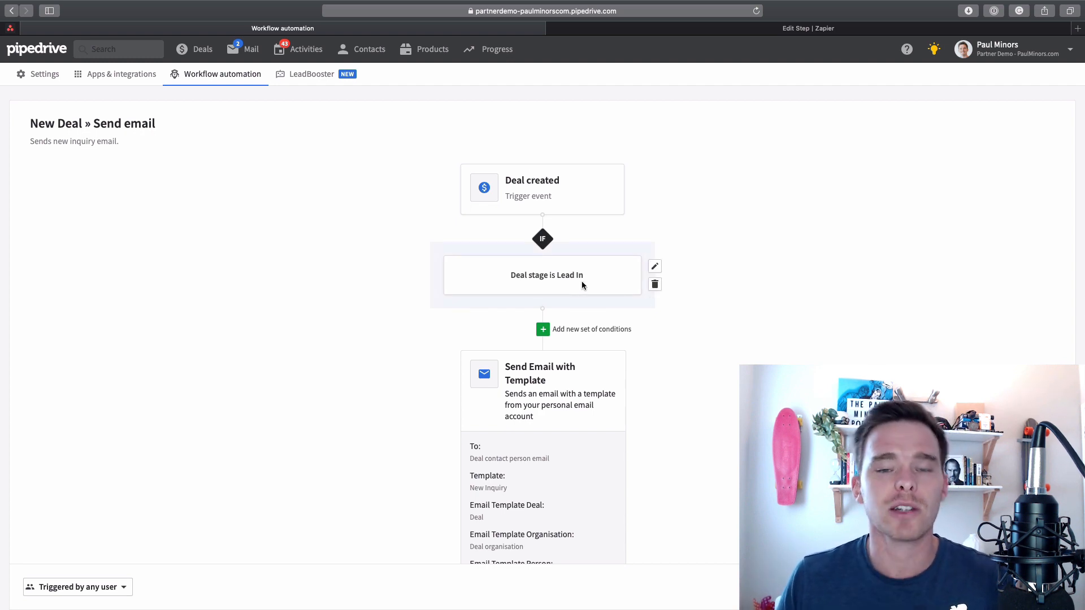
{"action": "mouse_move", "coordinate": [588, 286]}
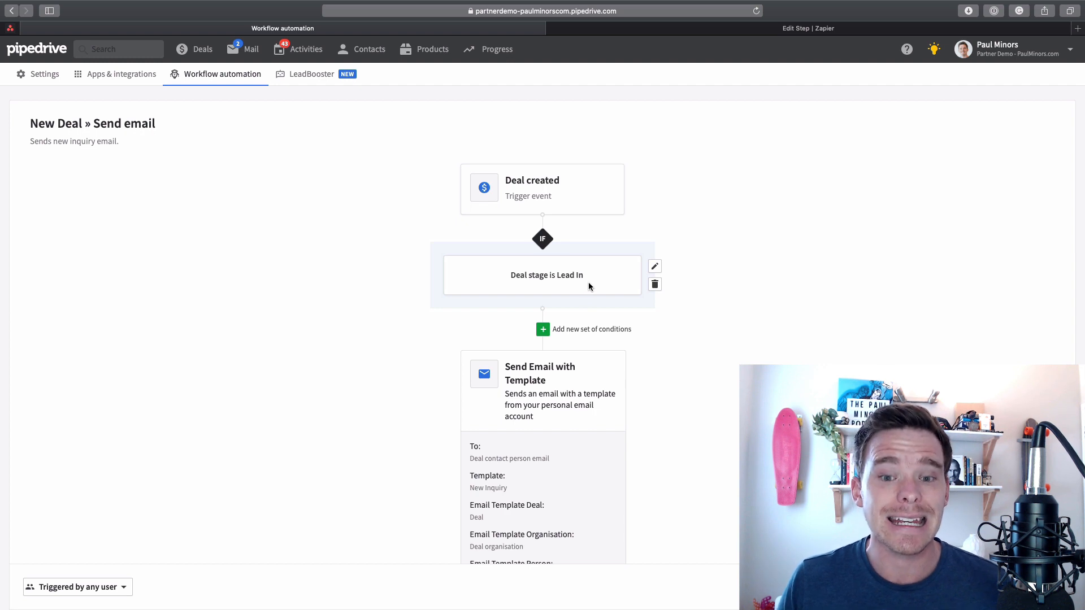
{"action": "left_click", "coordinate": [654, 267]}
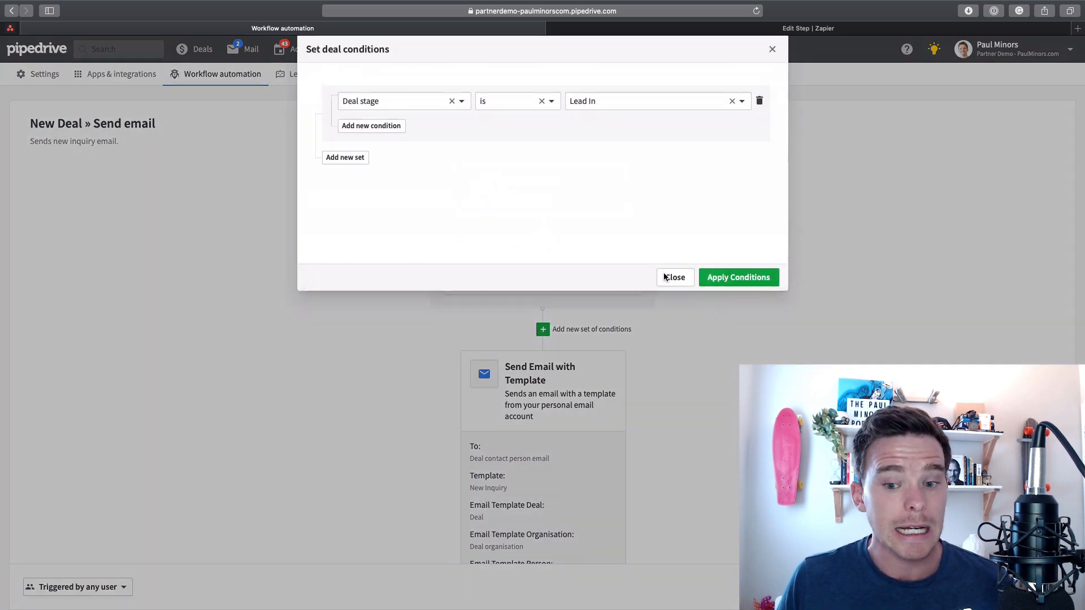
{"action": "mouse_move", "coordinate": [401, 166]}
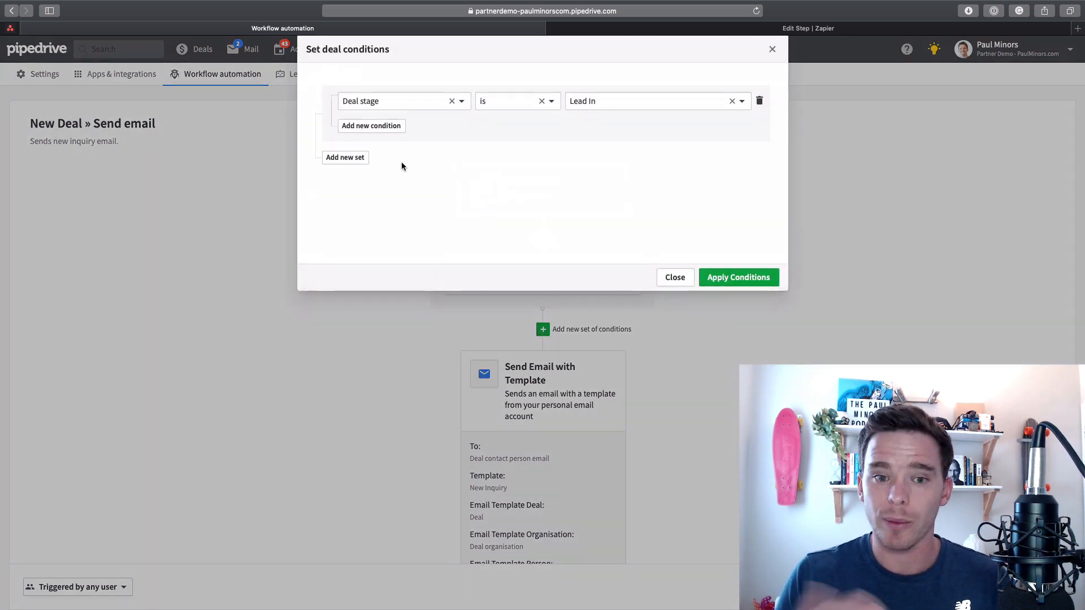
{"action": "mouse_move", "coordinate": [479, 137]}
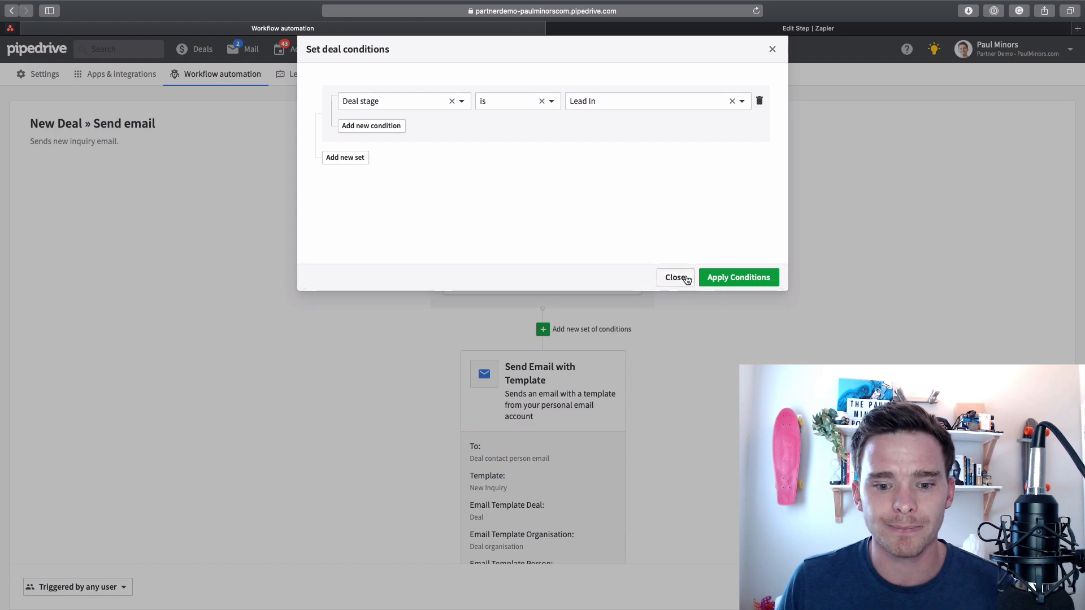
{"action": "left_click", "coordinate": [675, 278]}
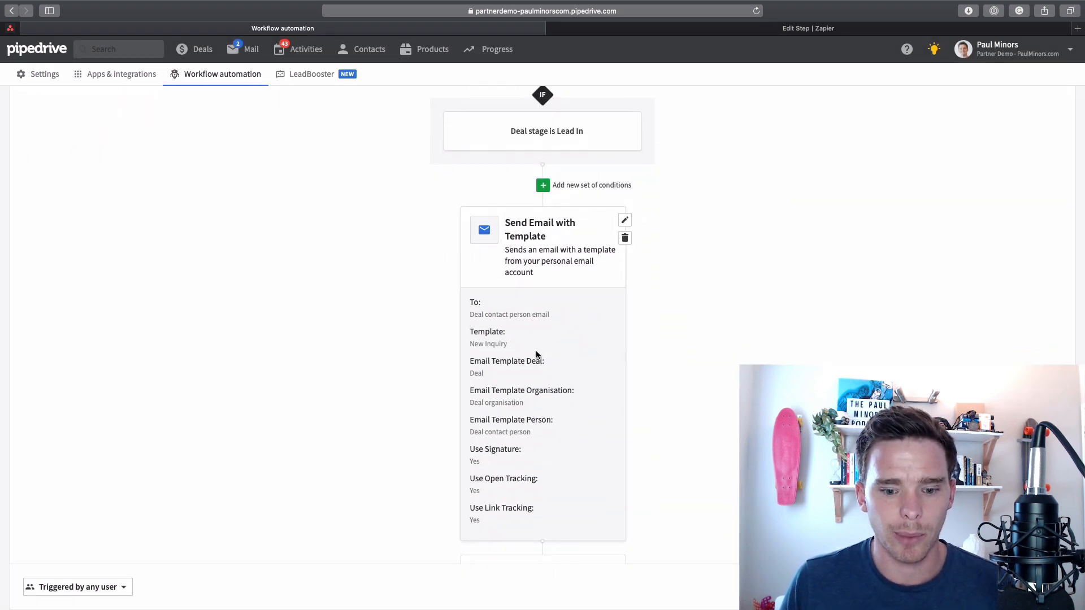
Add a Send Email with Template action to the deal contact person using the New Inquiry template.
{"action": "left_click", "coordinate": [543, 470]}
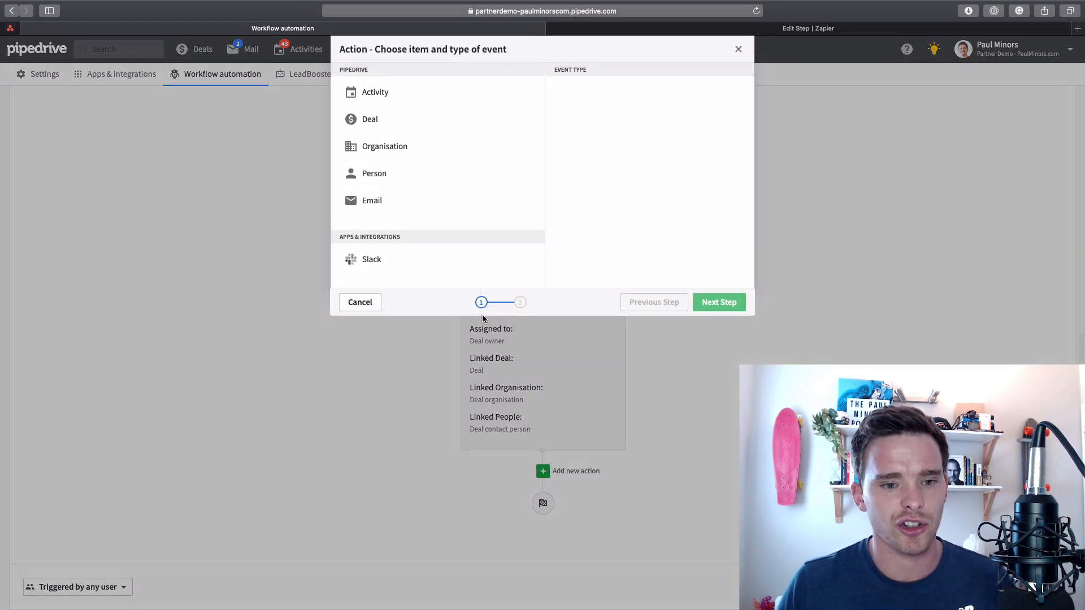
{"action": "left_click", "coordinate": [372, 200]}
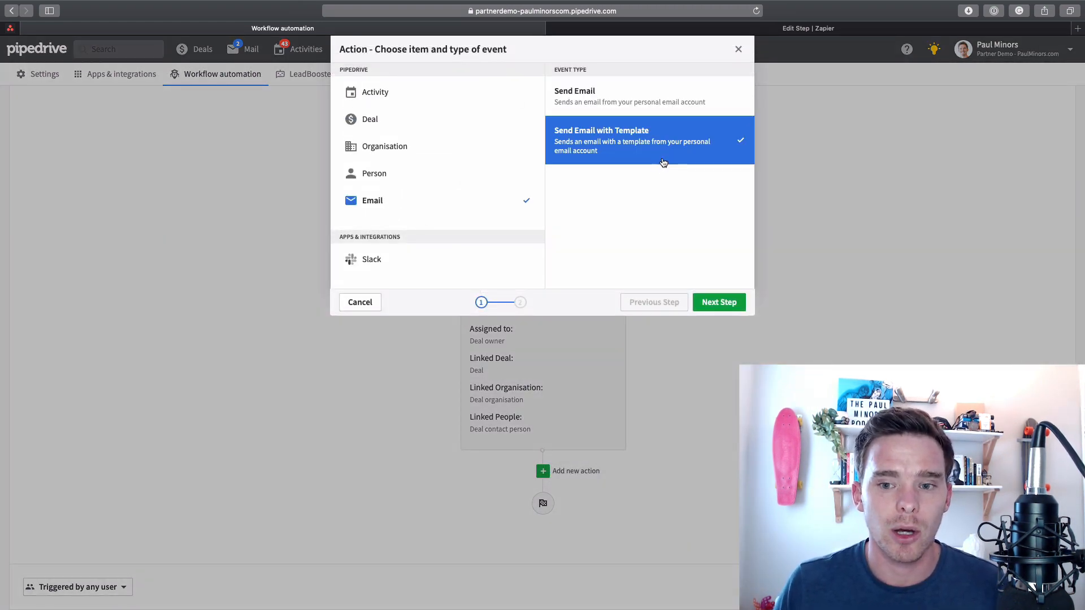
{"action": "left_click", "coordinate": [719, 302]}
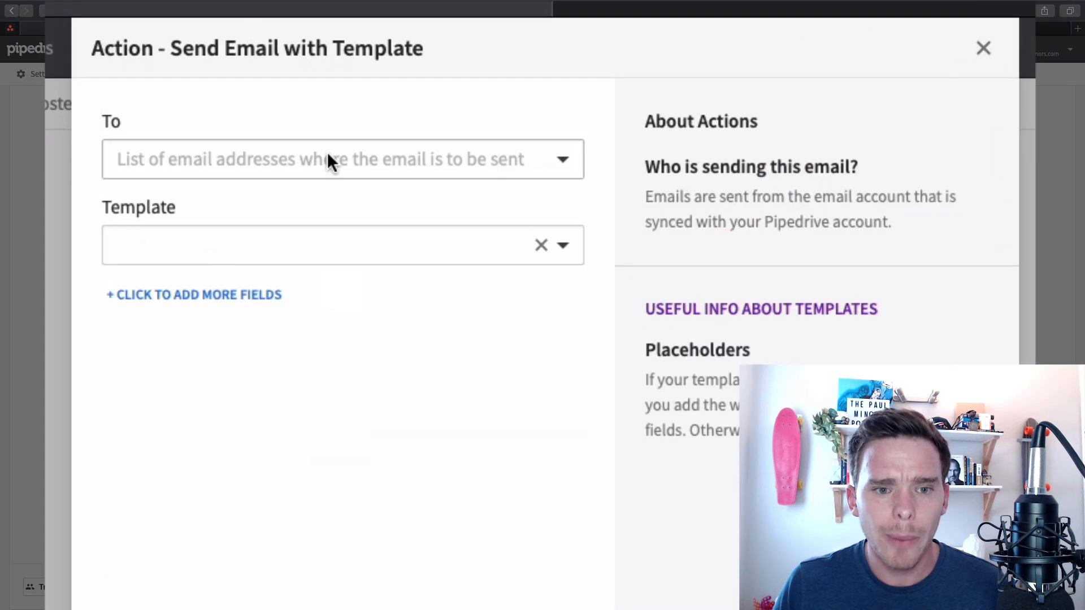
{"action": "left_click", "coordinate": [341, 158]}
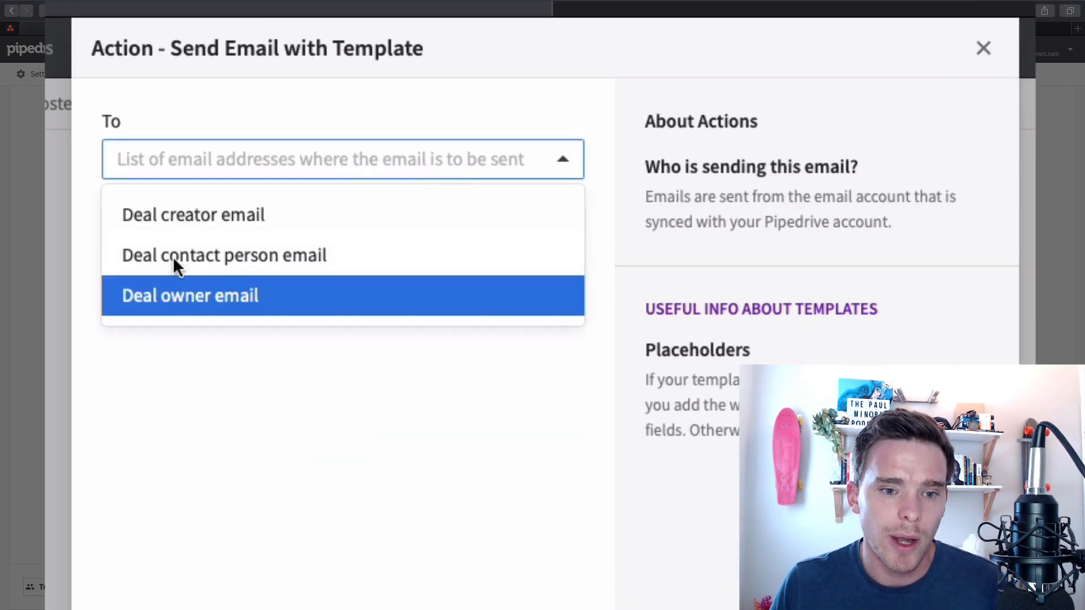
{"action": "mouse_move", "coordinate": [224, 254]}
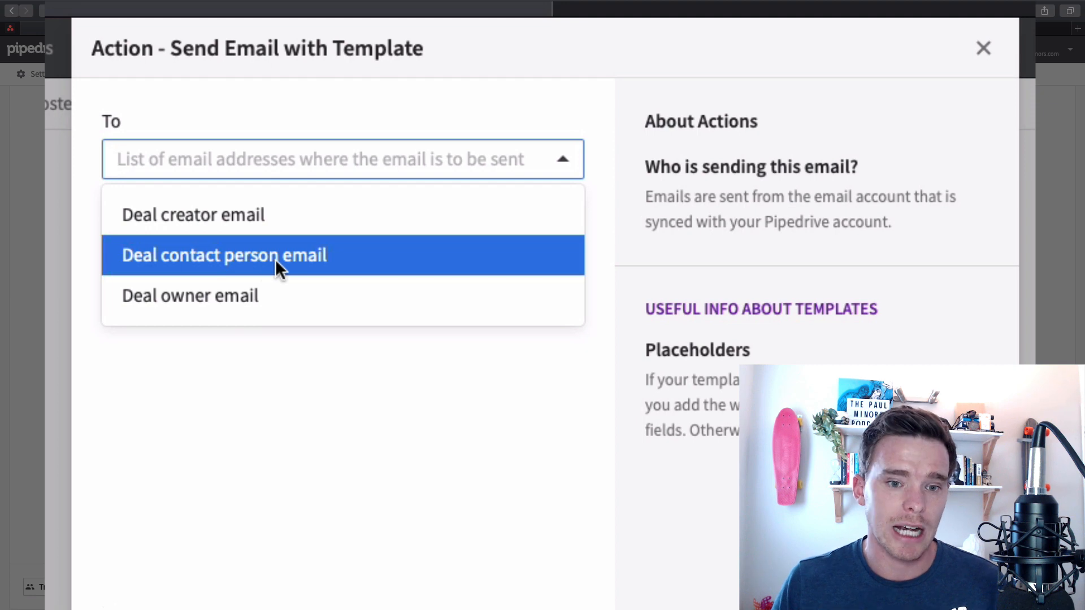
{"action": "left_click", "coordinate": [224, 255]}
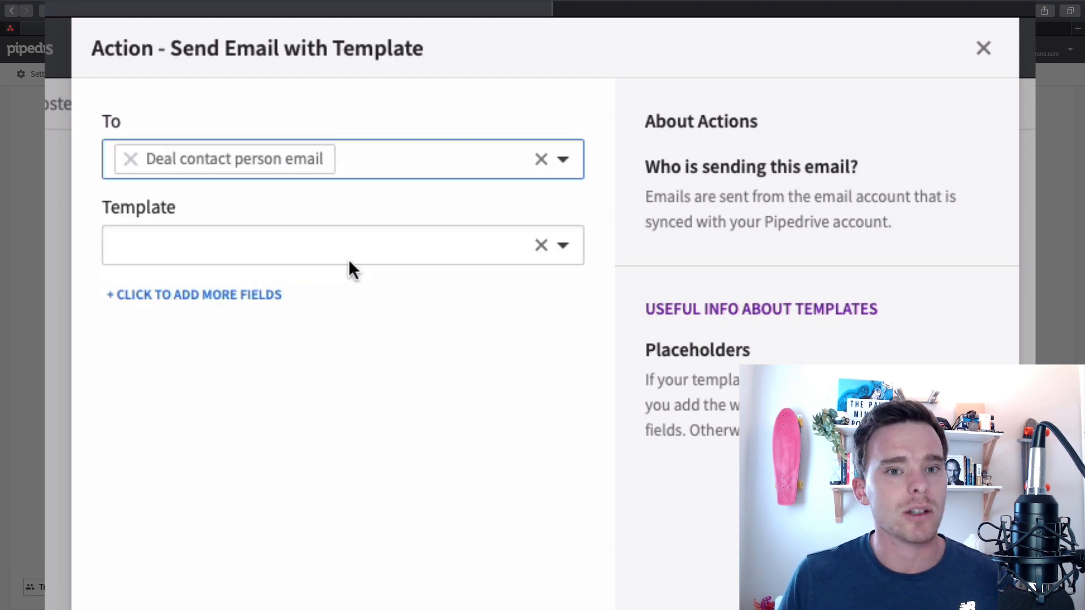
{"action": "left_click", "coordinate": [339, 245]}
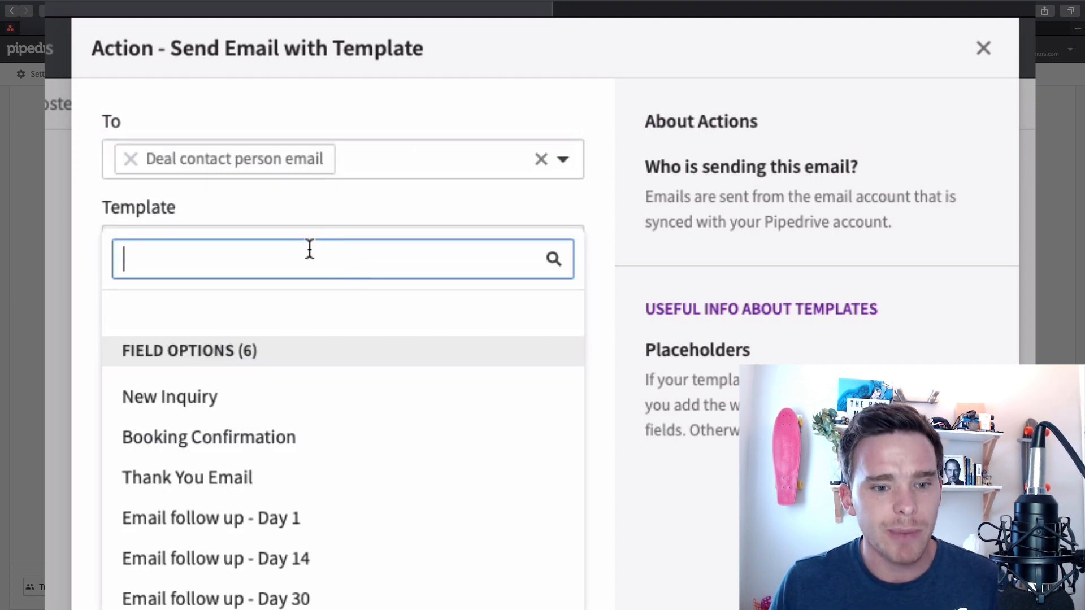
{"action": "mouse_move", "coordinate": [169, 397]}
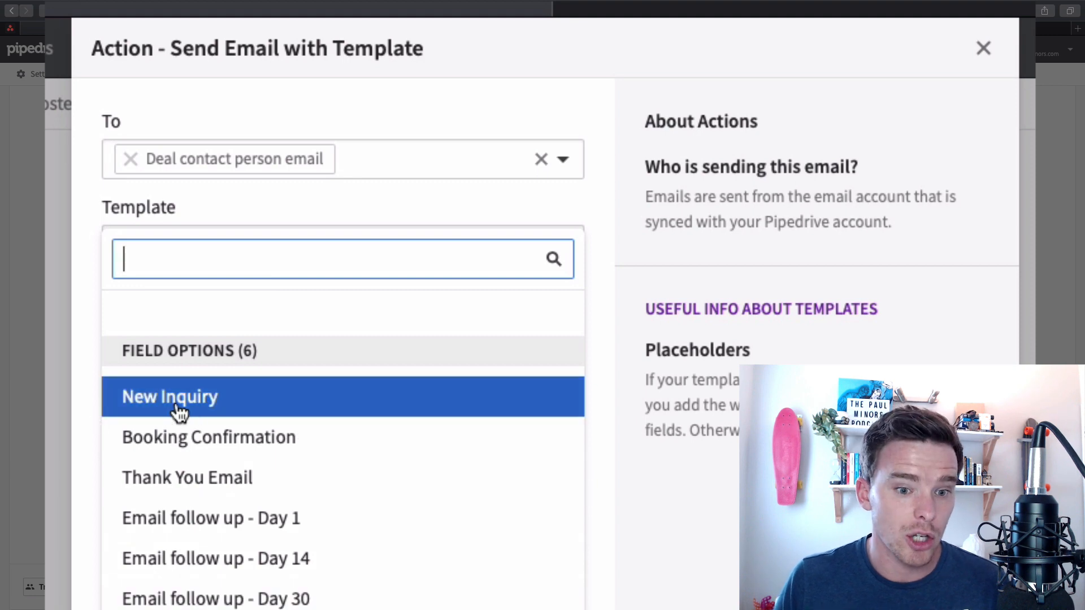
{"action": "left_click", "coordinate": [170, 397]}
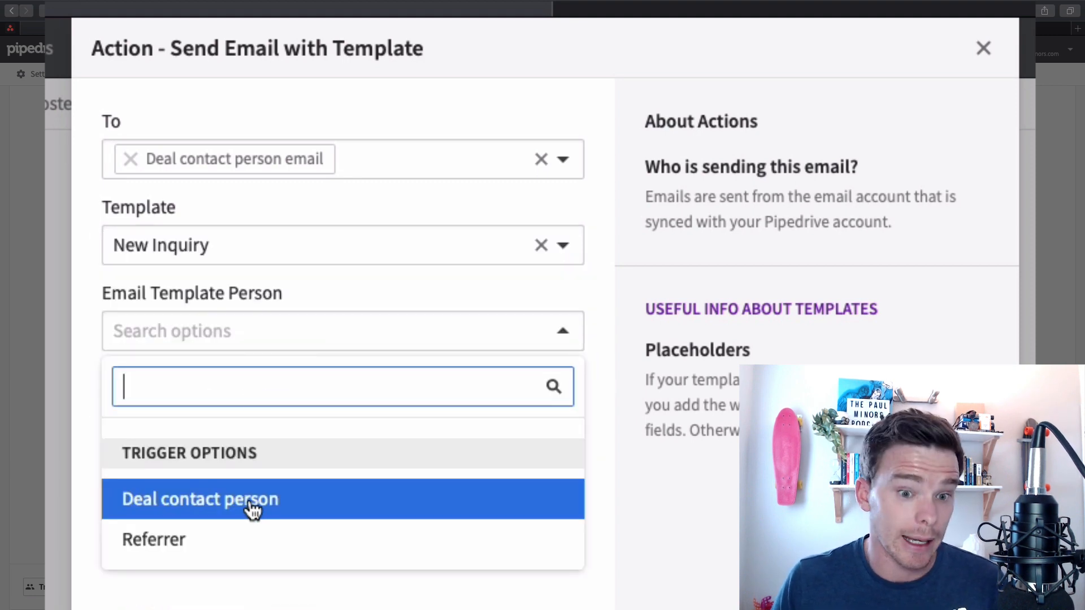
Fill placeholders from the deal contact, add deal template and link tracking fields, include the signature.
{"action": "left_click", "coordinate": [198, 499]}
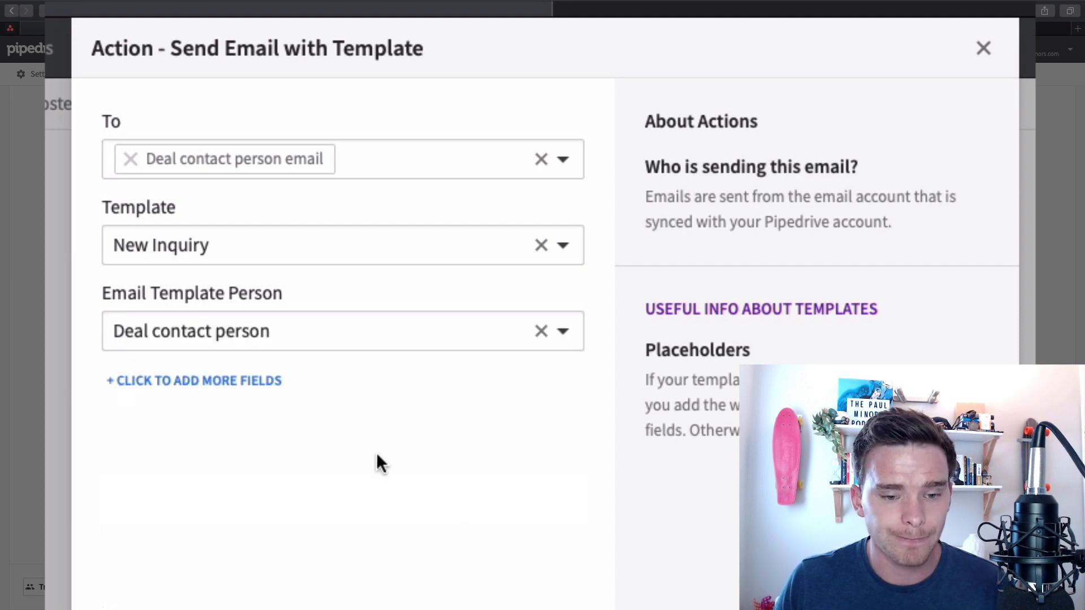
{"action": "left_click", "coordinate": [194, 381]}
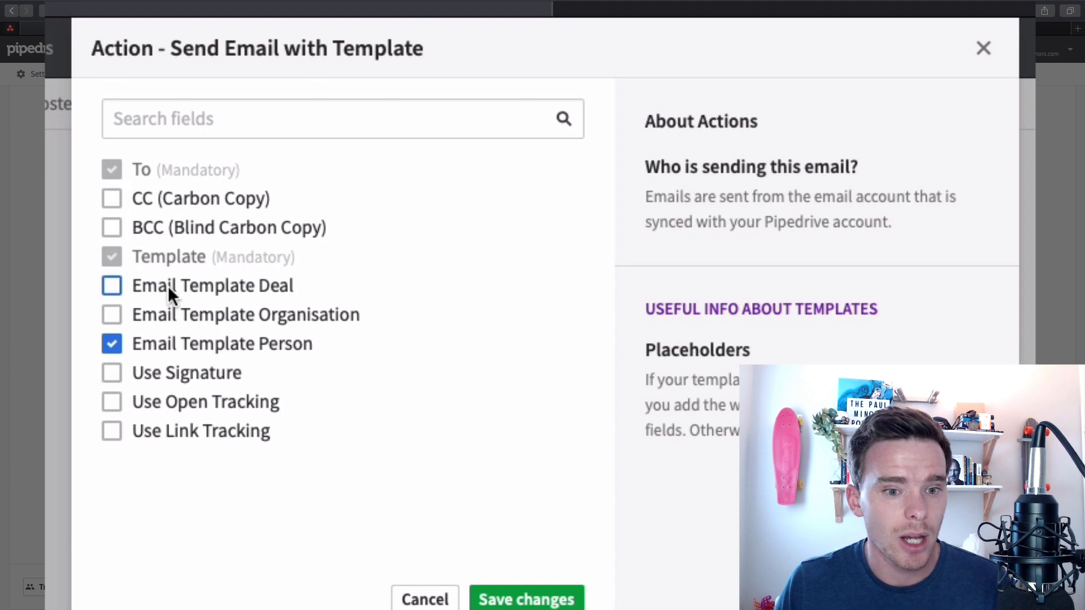
{"action": "left_click", "coordinate": [112, 285]}
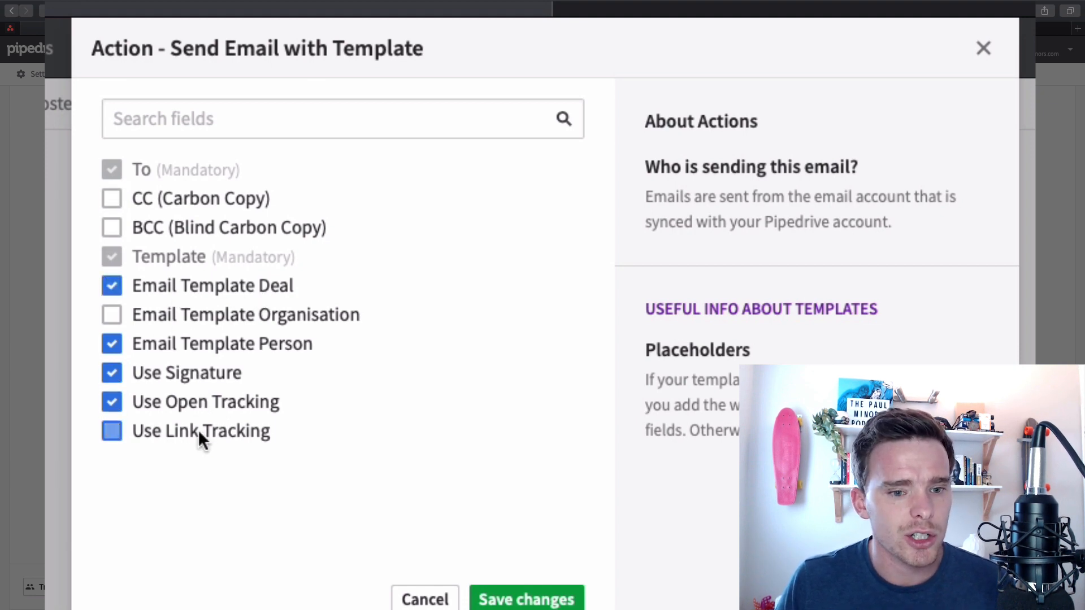
{"action": "left_click", "coordinate": [112, 431]}
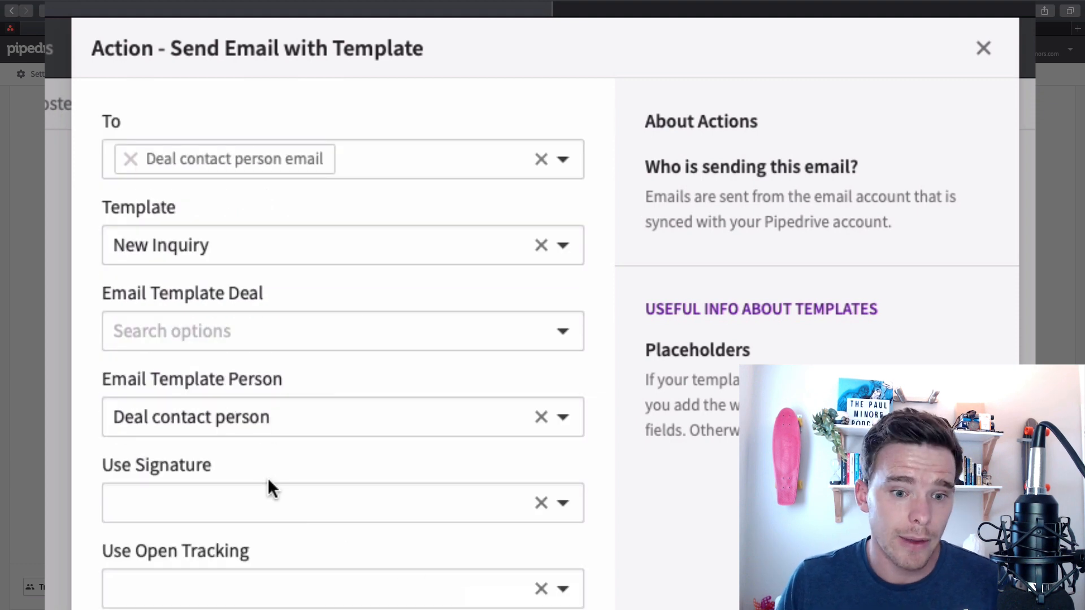
{"action": "left_click", "coordinate": [342, 503]}
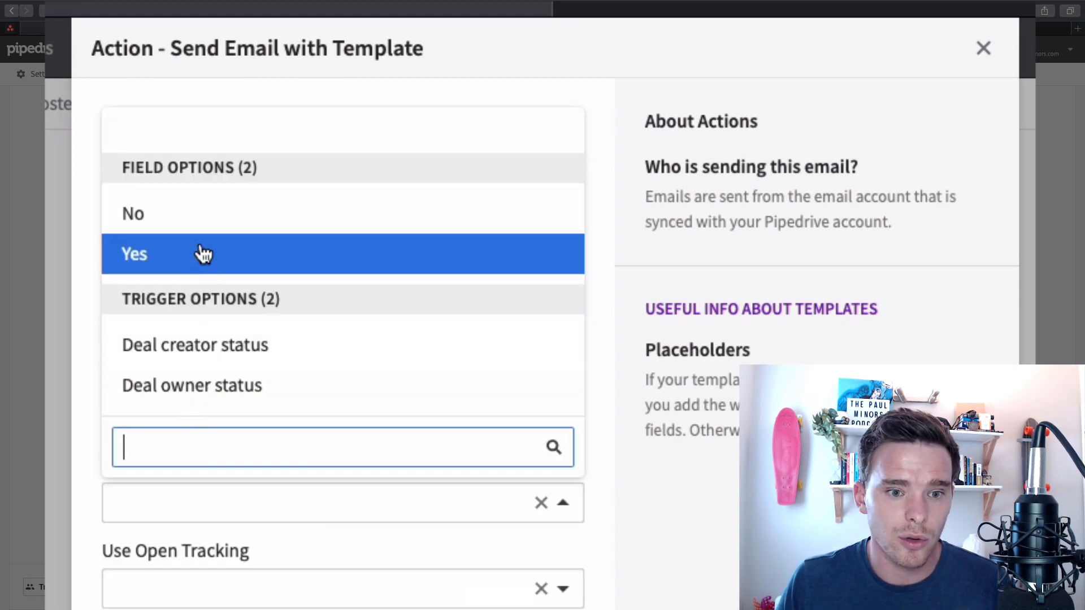
{"action": "left_click", "coordinate": [134, 253]}
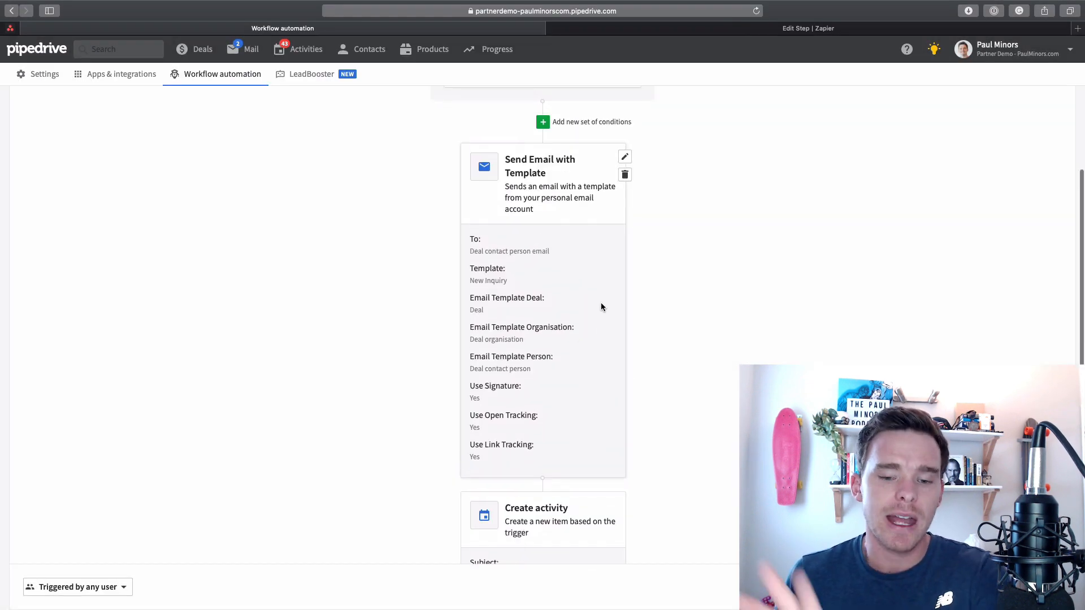
{"action": "mouse_move", "coordinate": [220, 64]}
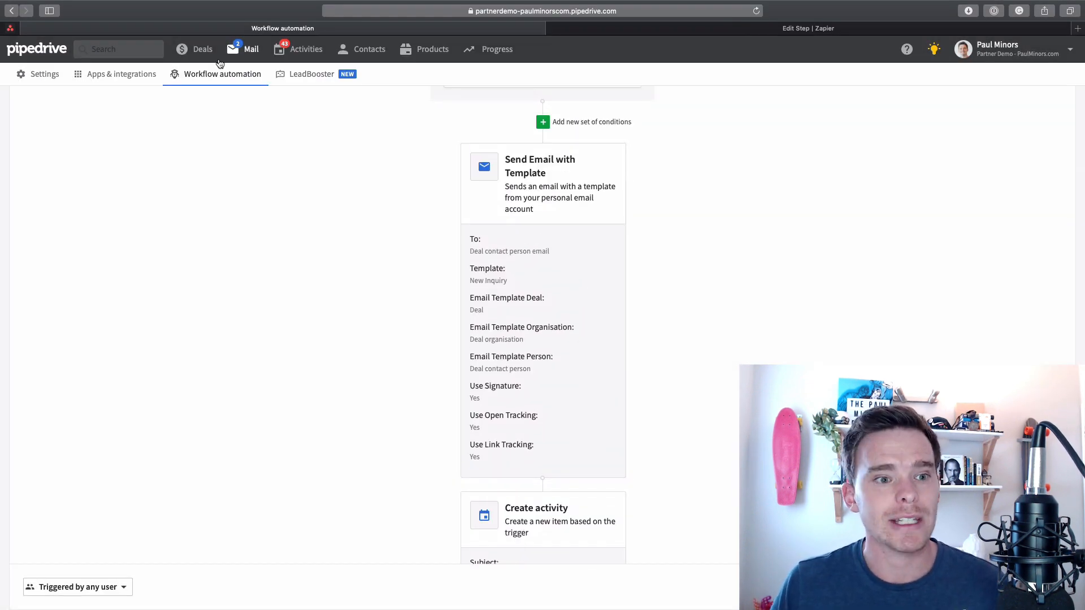
Add a new deal for Paul Minors at Tom's Big Company in the Lead In stage.
{"action": "left_click", "coordinate": [202, 49]}
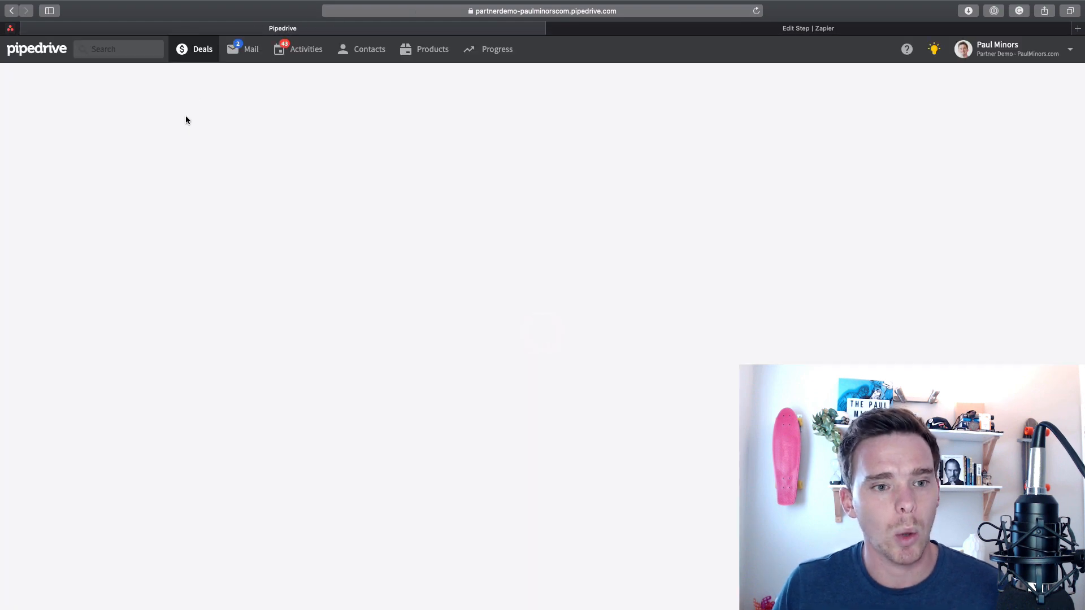
{"action": "left_click", "coordinate": [124, 80]}
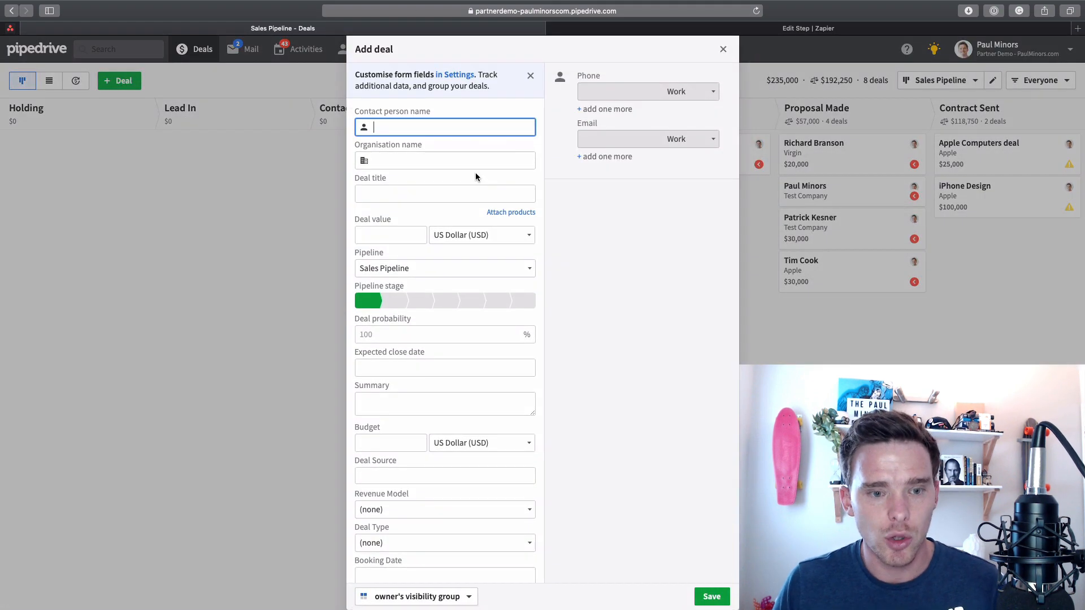
{"action": "type", "text": "Paul Minors"}
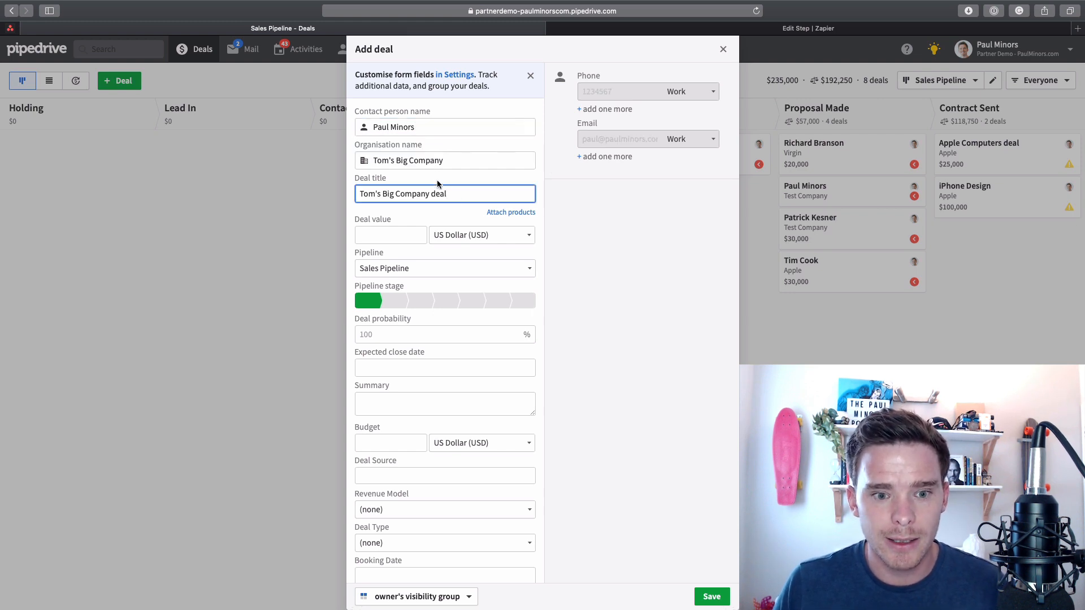
{"action": "mouse_move", "coordinate": [368, 301]}
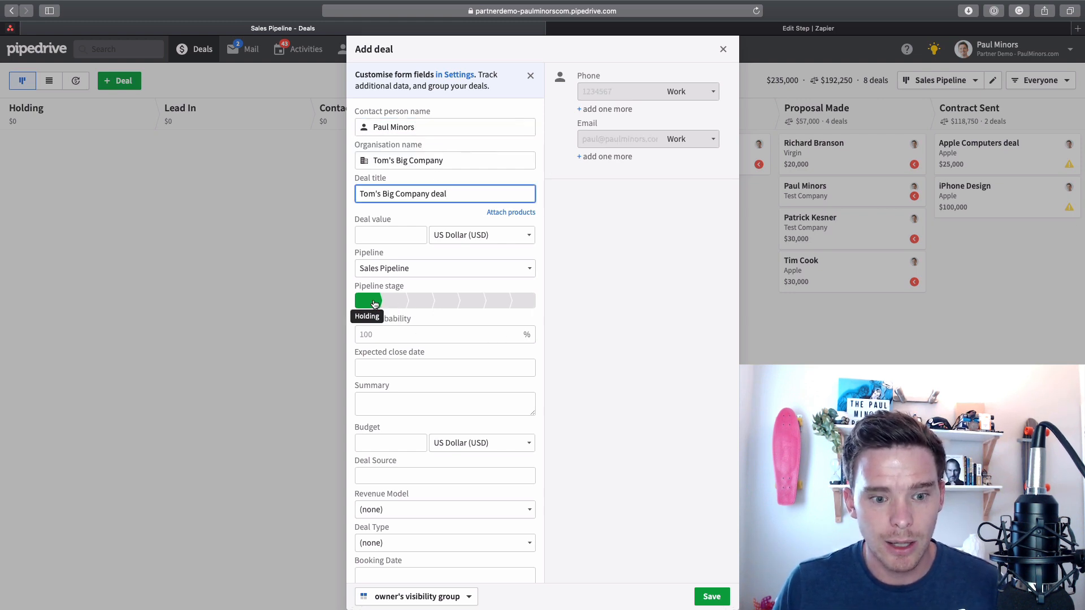
{"action": "left_click", "coordinate": [393, 300]}
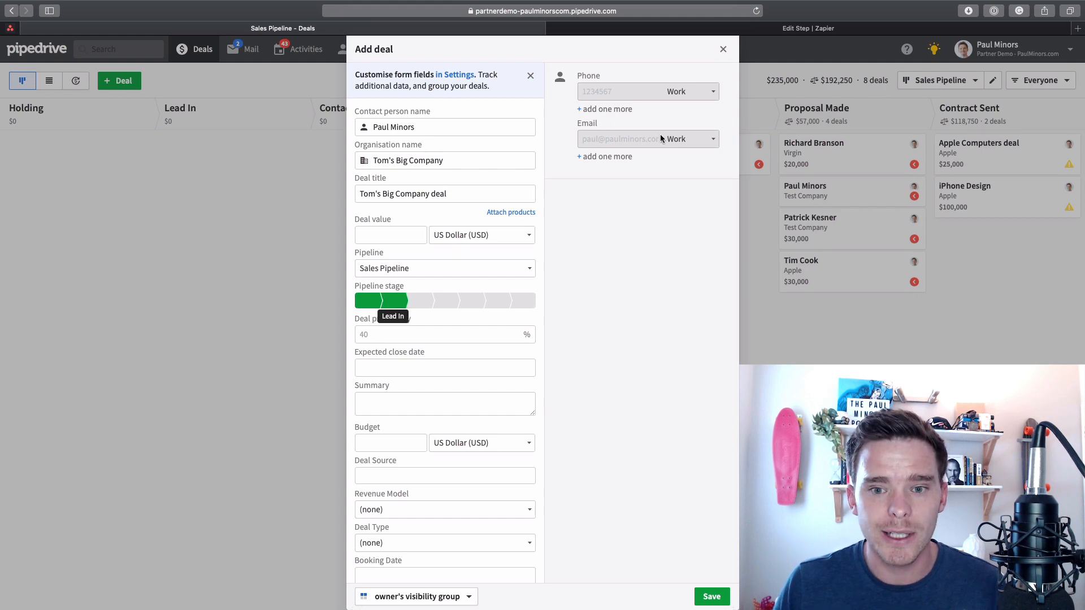
{"action": "left_click", "coordinate": [711, 596]}
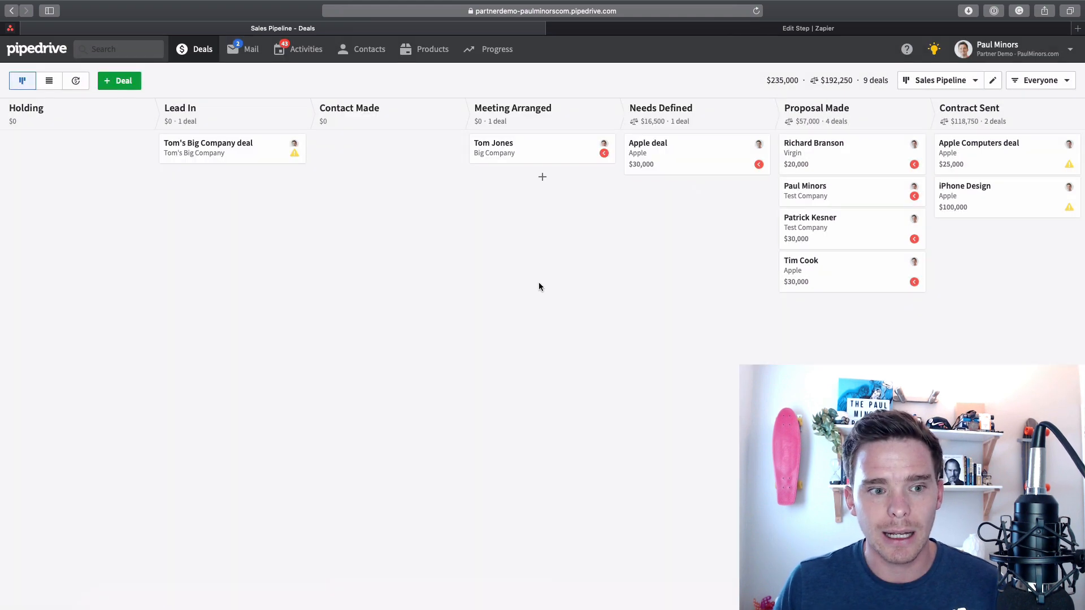
Check the follow-up activity the workflow planned on the Tom's Big Company deal.
{"action": "left_click", "coordinate": [208, 148]}
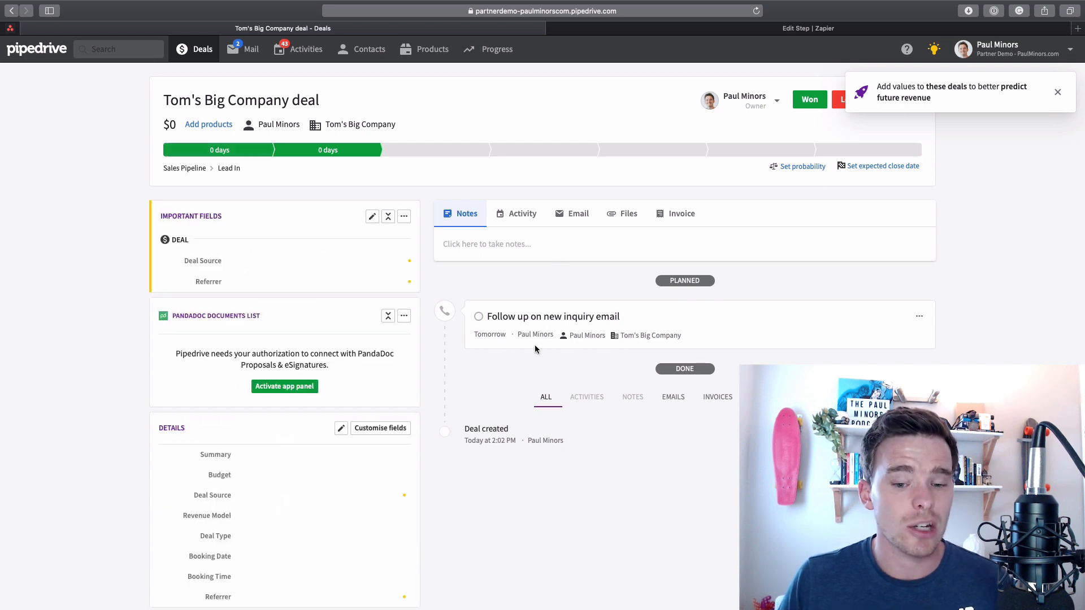
{"action": "mouse_move", "coordinate": [587, 336]}
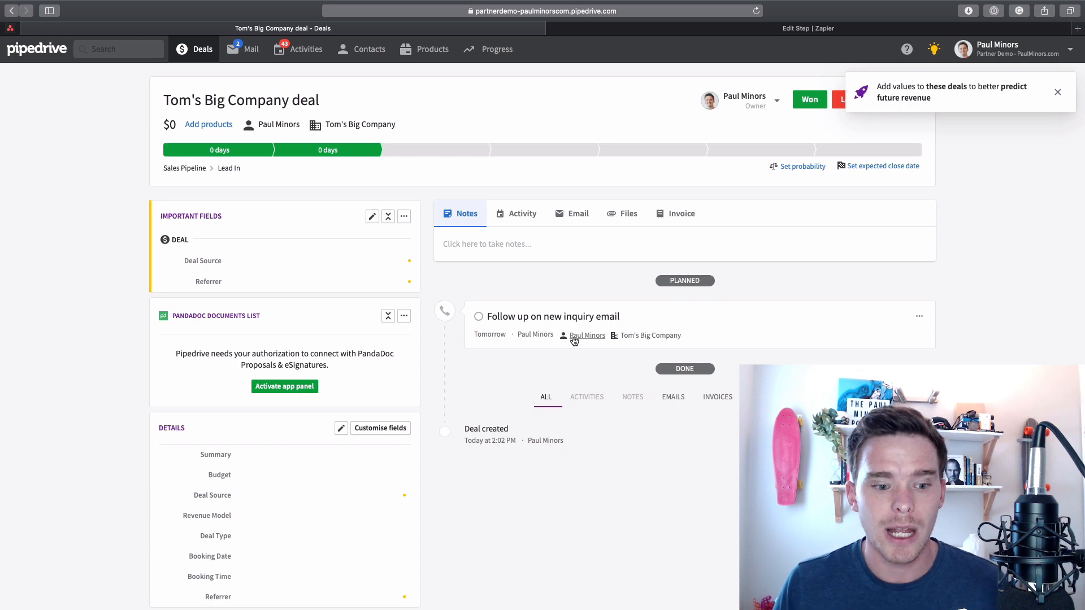
{"action": "left_click", "coordinate": [1058, 91]}
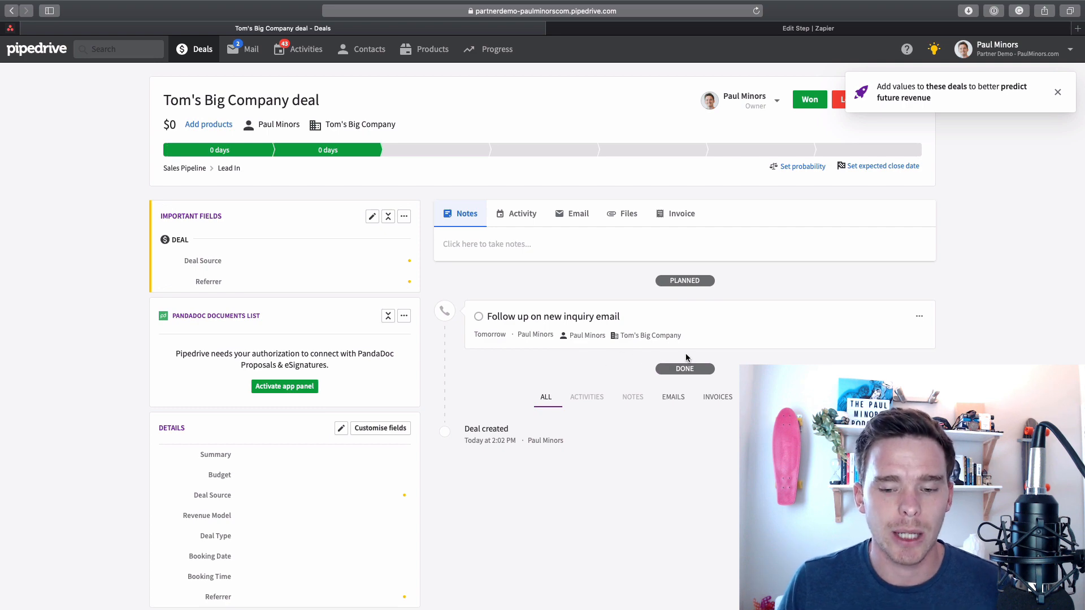
{"action": "scroll", "scroll_direction": "down", "scroll_amount": 3}
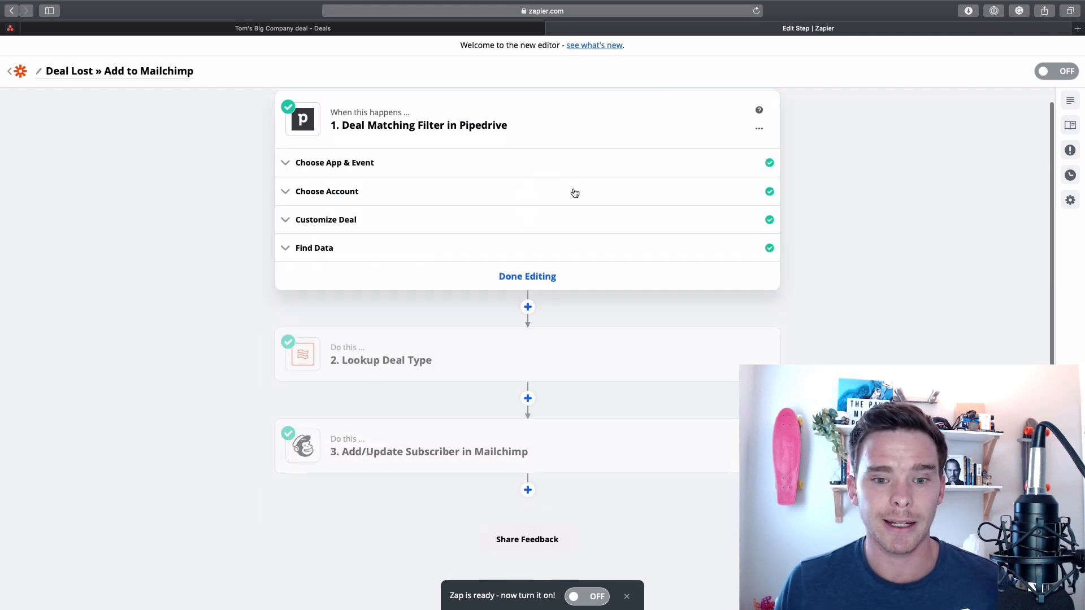
{"action": "left_click", "coordinate": [335, 163]}
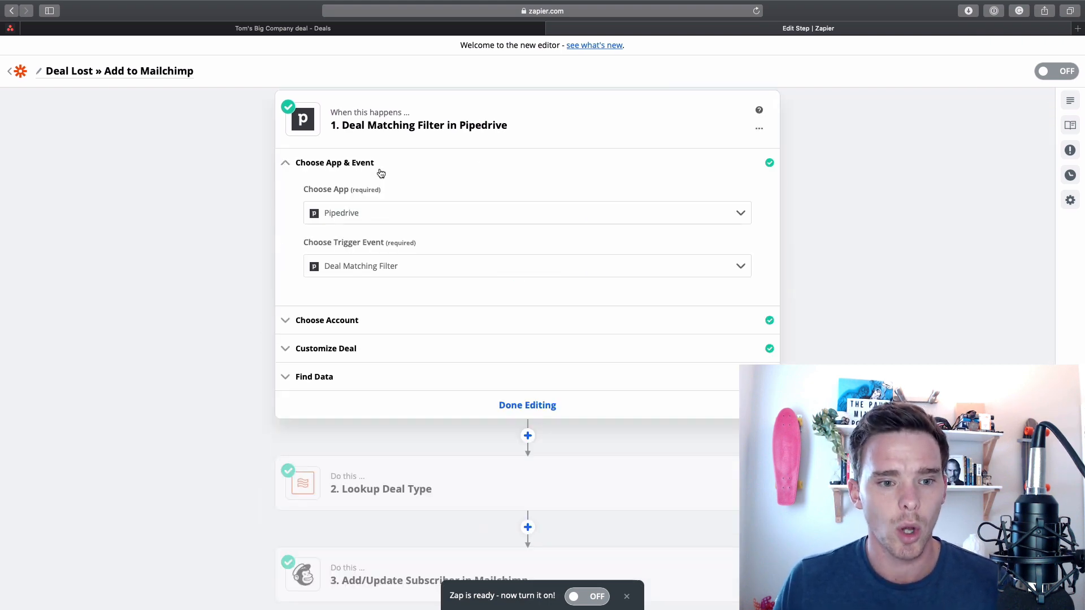
{"action": "mouse_move", "coordinate": [369, 320]}
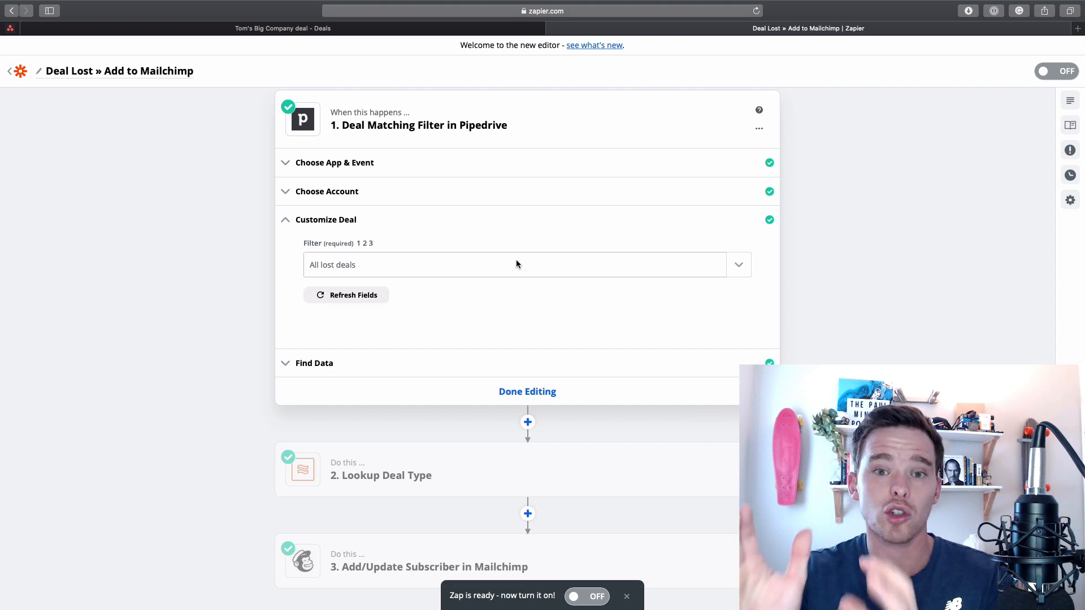
{"action": "scroll", "scroll_direction": "down", "scroll_amount": 3}
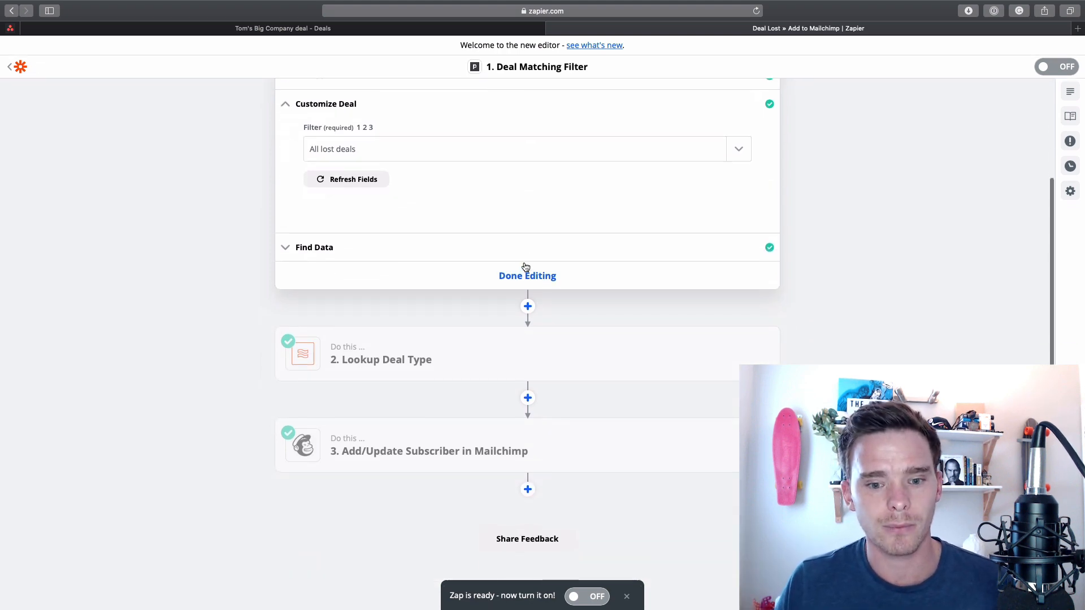
{"action": "left_click", "coordinate": [527, 276]}
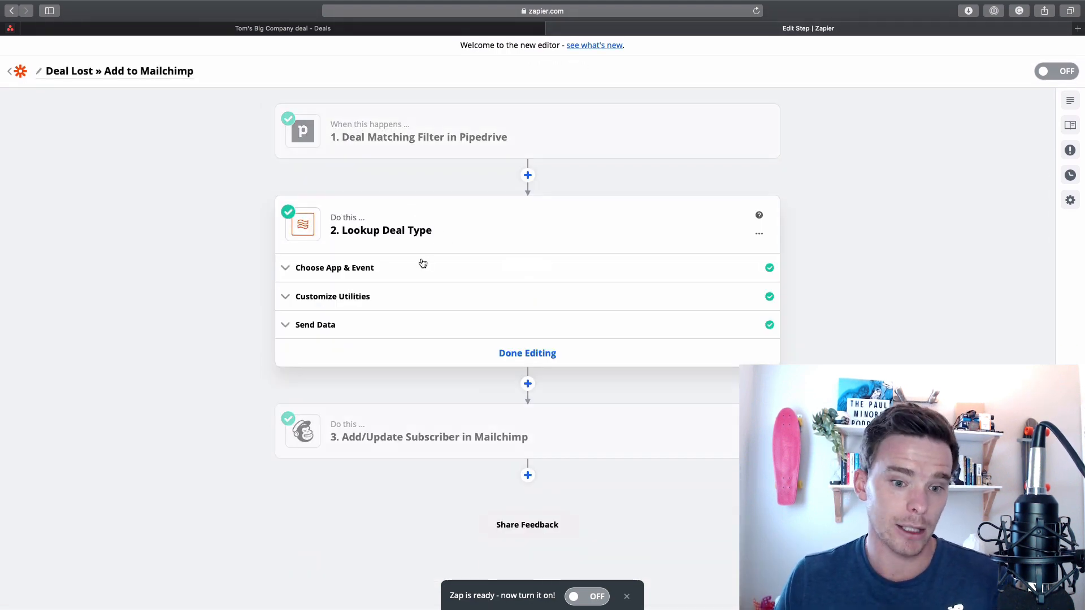
{"action": "left_click", "coordinate": [332, 296]}
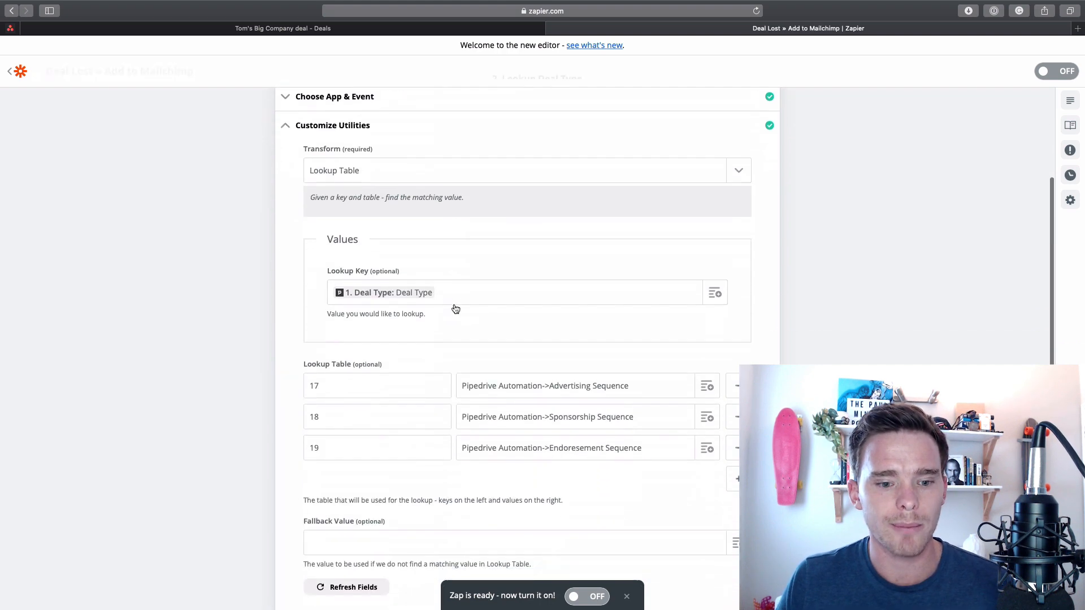
{"action": "scroll", "scroll_direction": "down", "scroll_amount": 3}
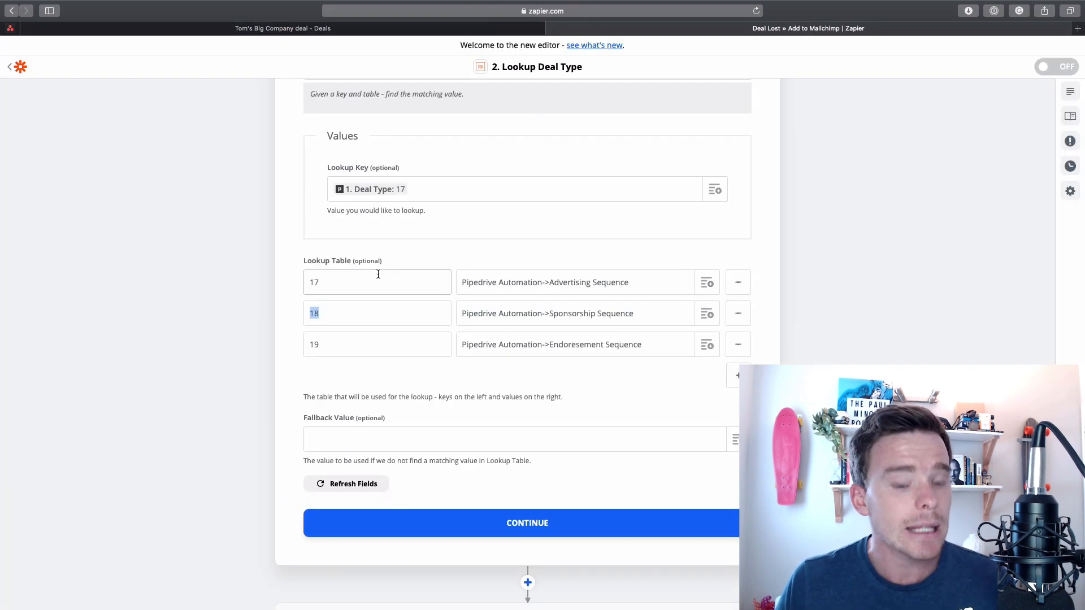
{"action": "double_click", "coordinate": [545, 283]}
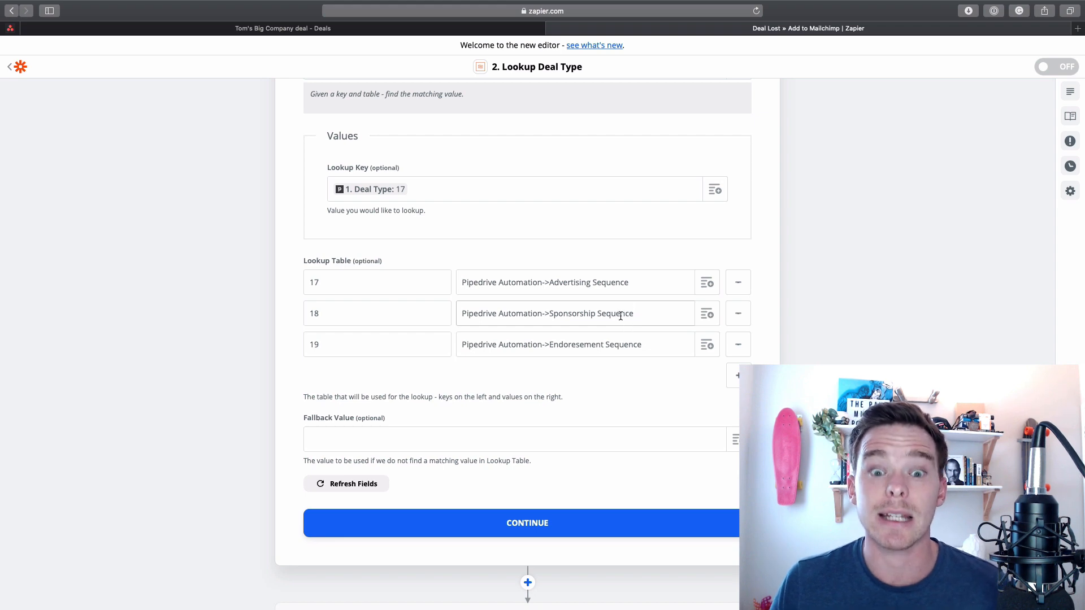
{"action": "left_click", "coordinate": [526, 522]}
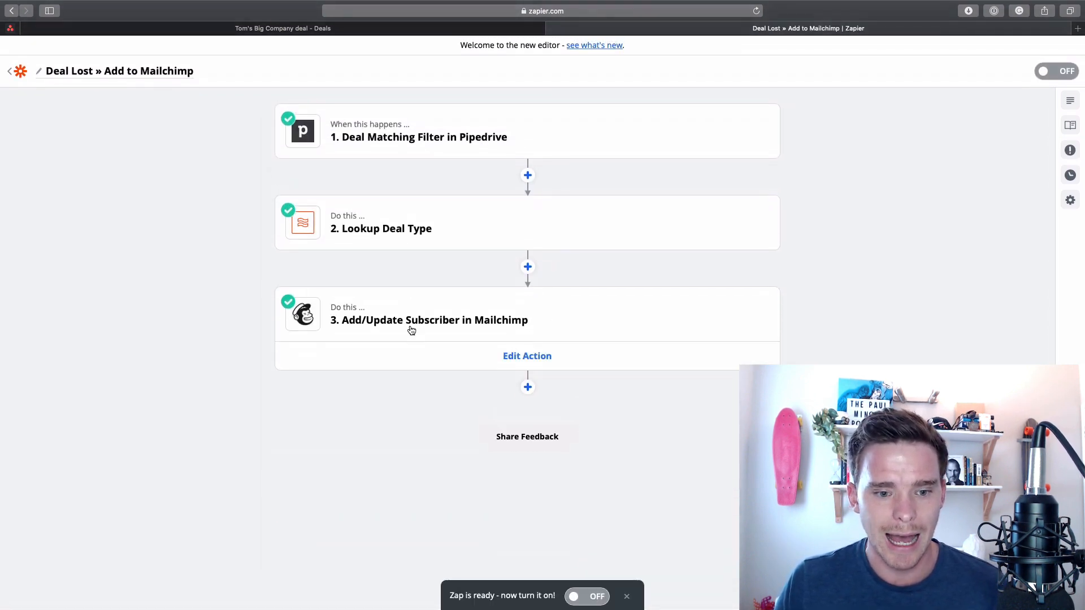
Show the Mailchimp Add/Update Subscriber step's email and group field mappings.
{"action": "left_click", "coordinate": [527, 356]}
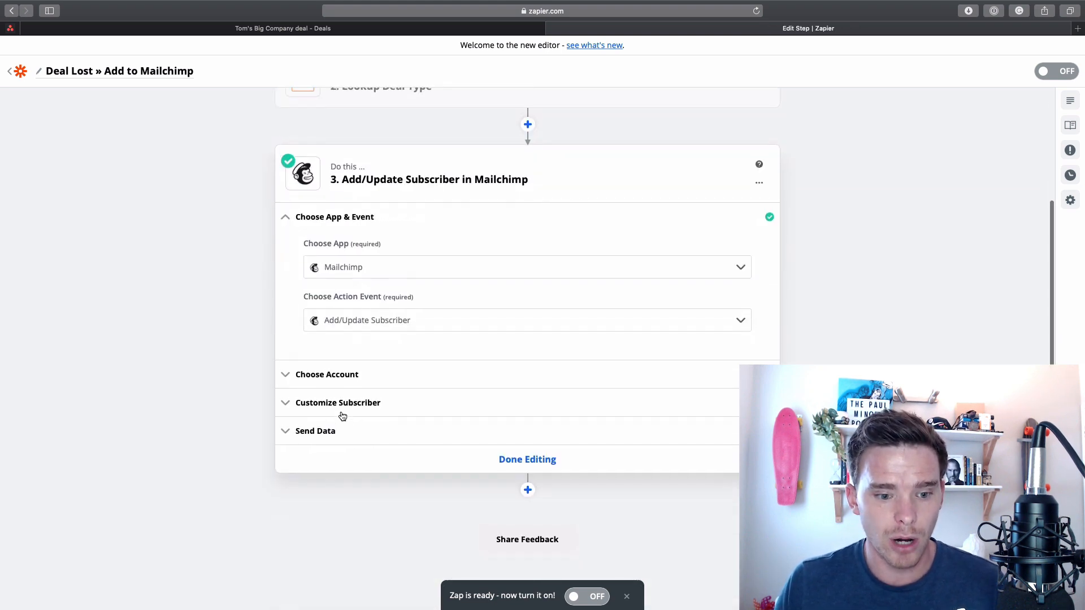
{"action": "left_click", "coordinate": [337, 403]}
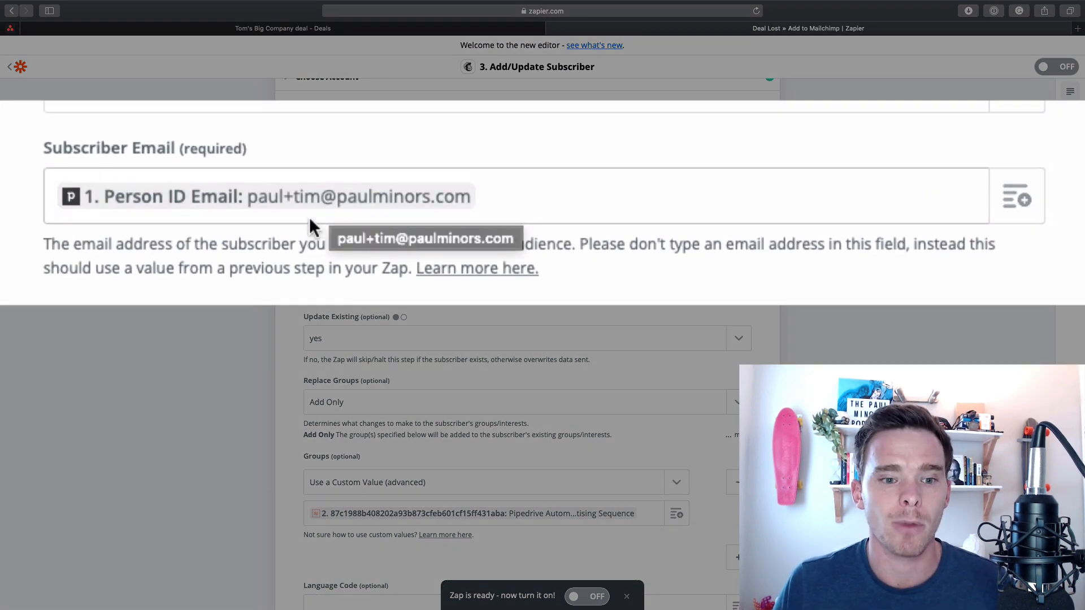
{"action": "scroll", "scroll_direction": "down", "scroll_amount": 3}
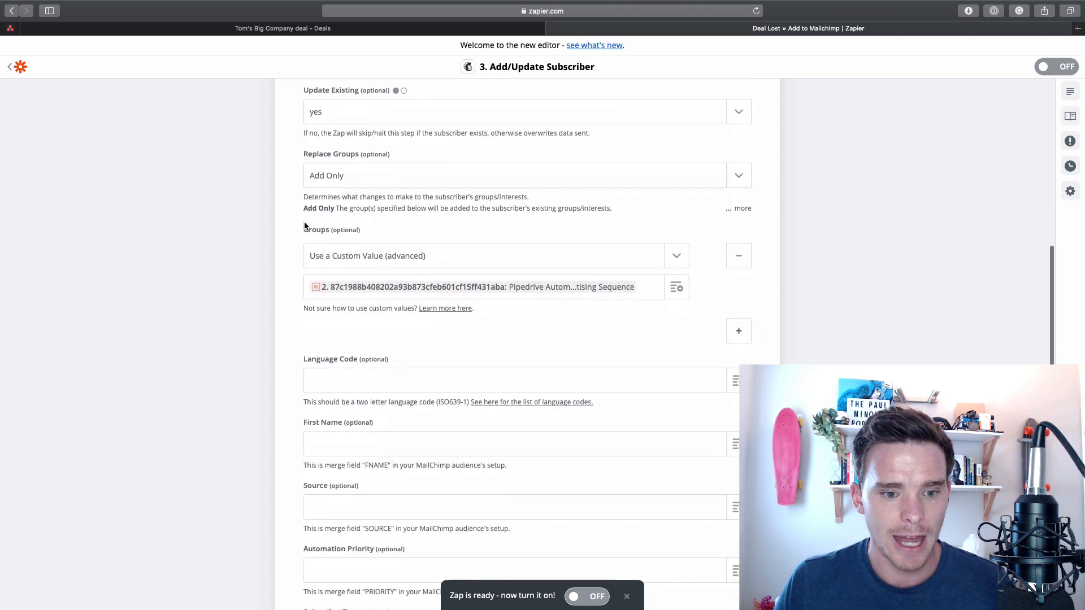